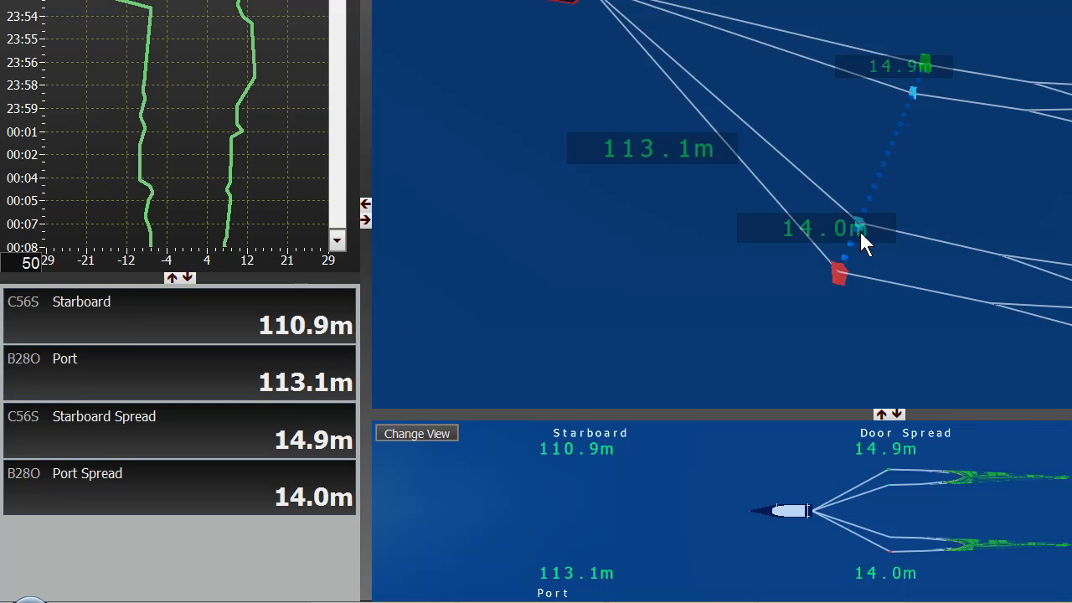
pyautogui.moveTo(883, 239)
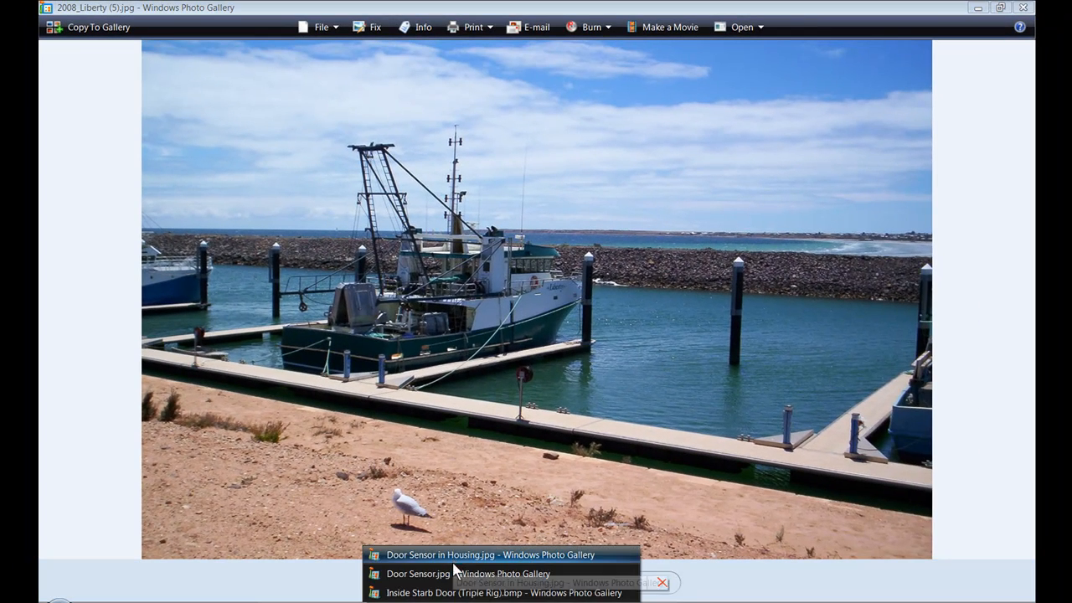
# Step: View Door Sensor.jpg, then advance to 'Inside Starb Door (Triple Rig).bmp' in Photo Gallery
pyautogui.click(418, 574)
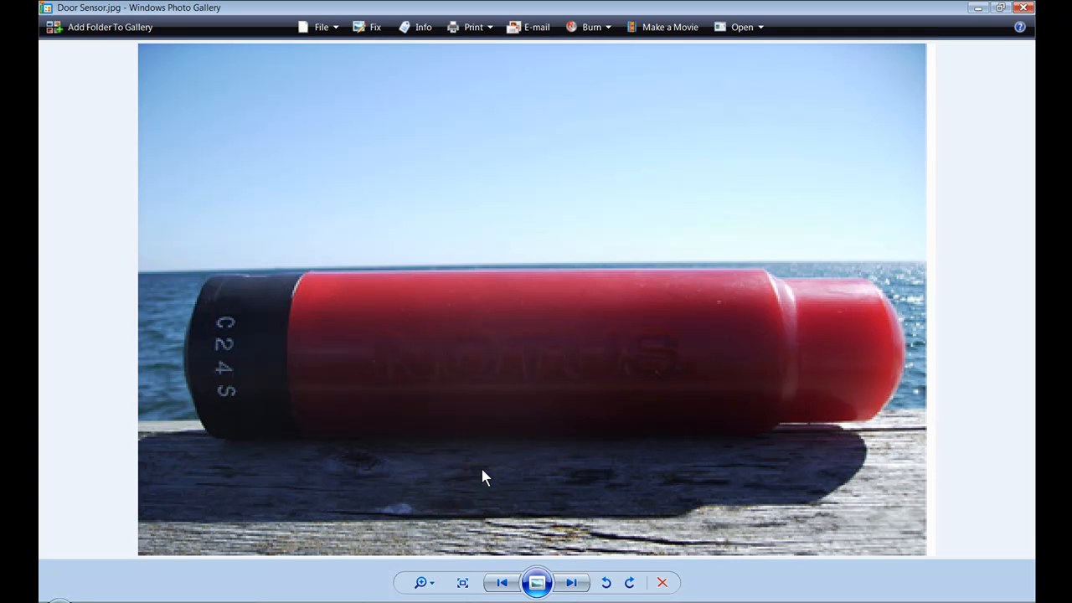
pyautogui.moveTo(448, 433)
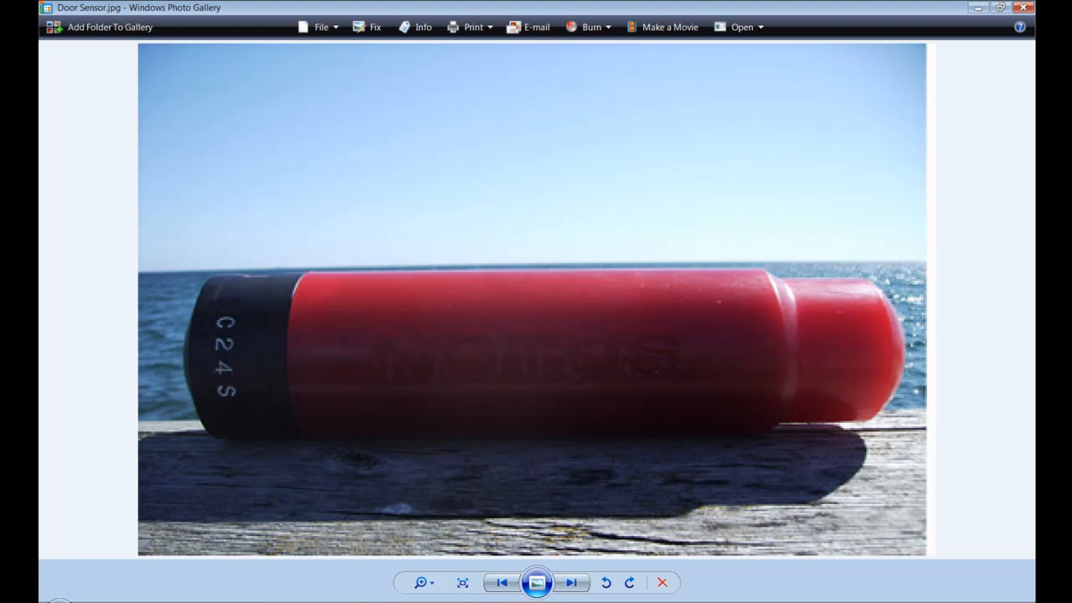
pyautogui.click(570, 582)
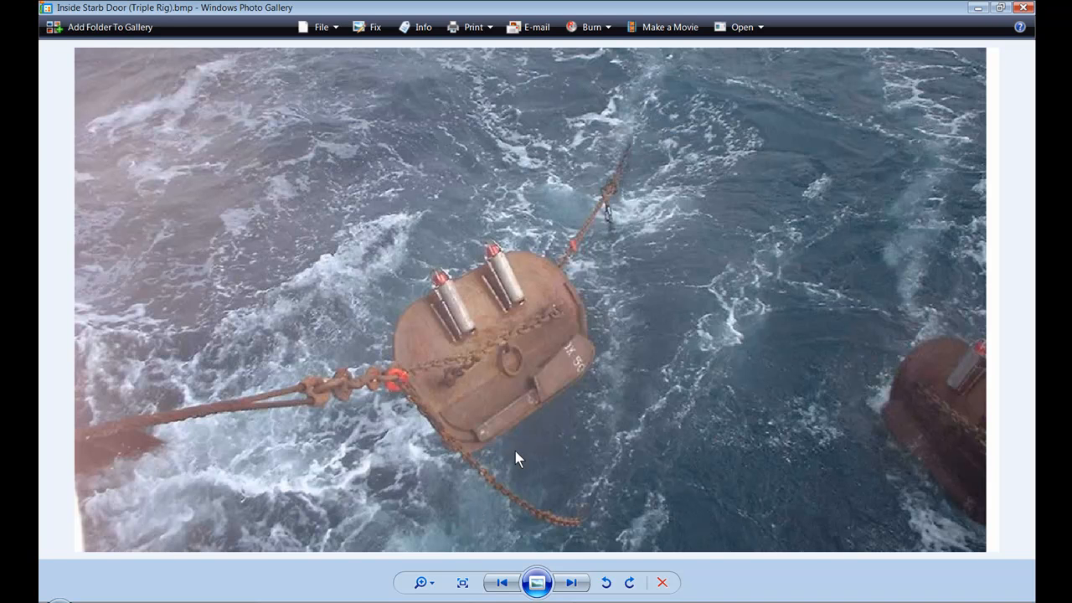
pyautogui.moveTo(549, 391)
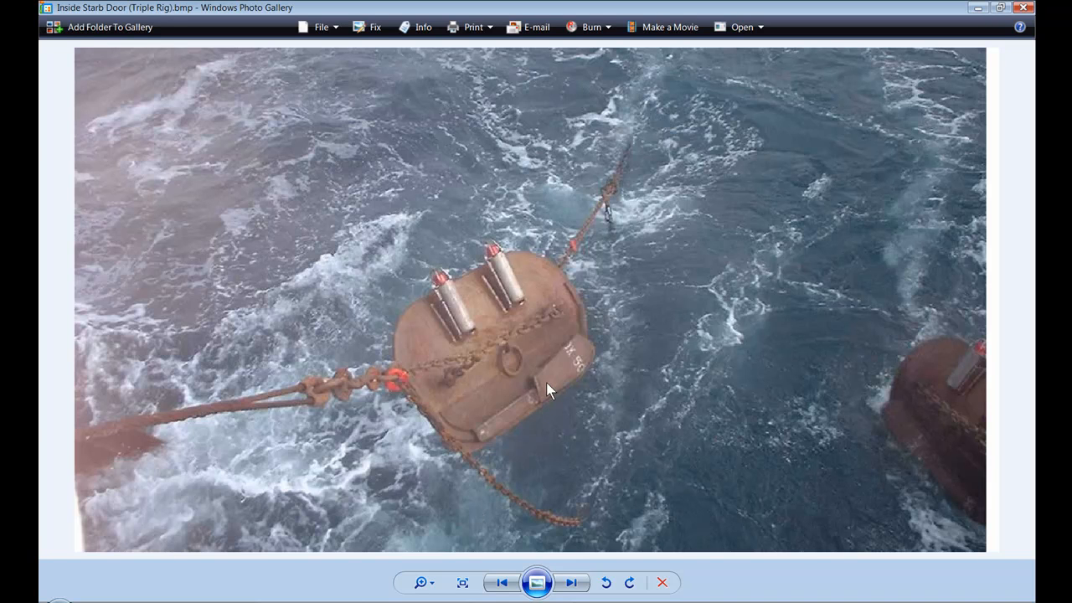
pyautogui.moveTo(398, 266)
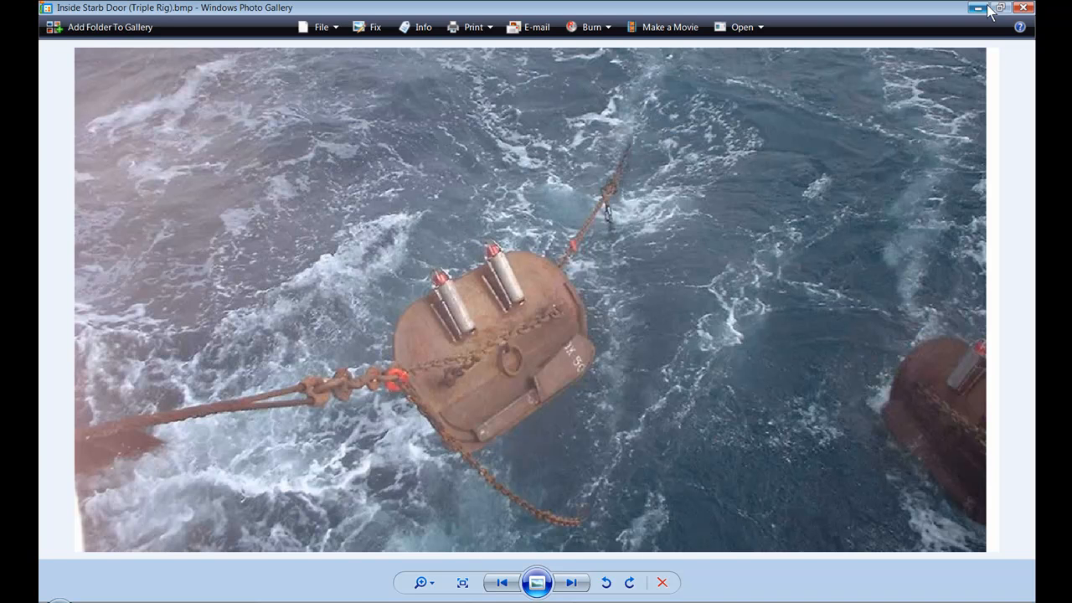
pyautogui.moveTo(977, 8)
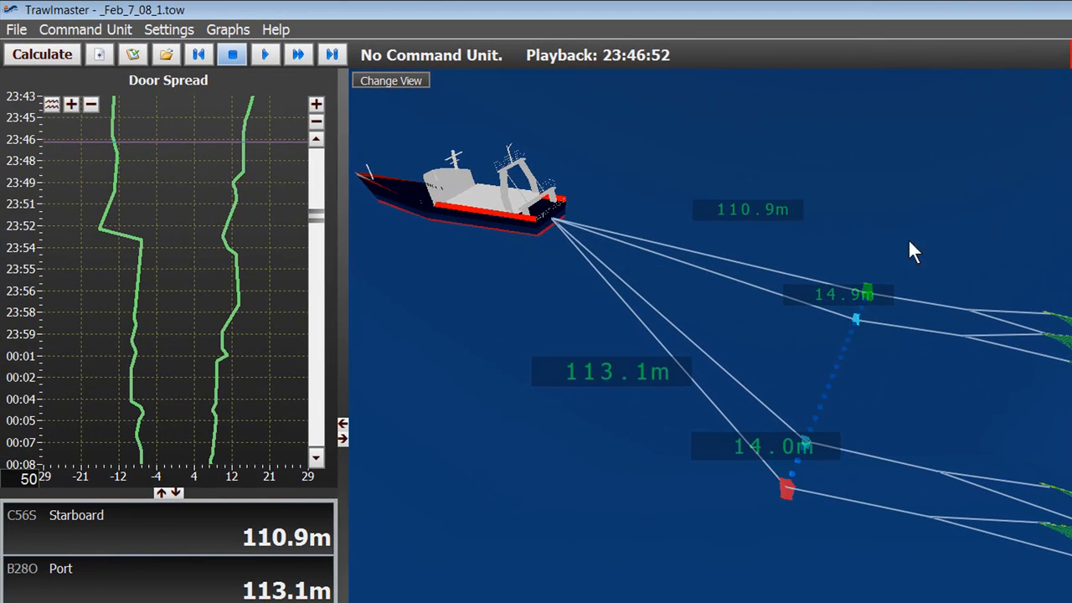
pyautogui.moveTo(795, 220)
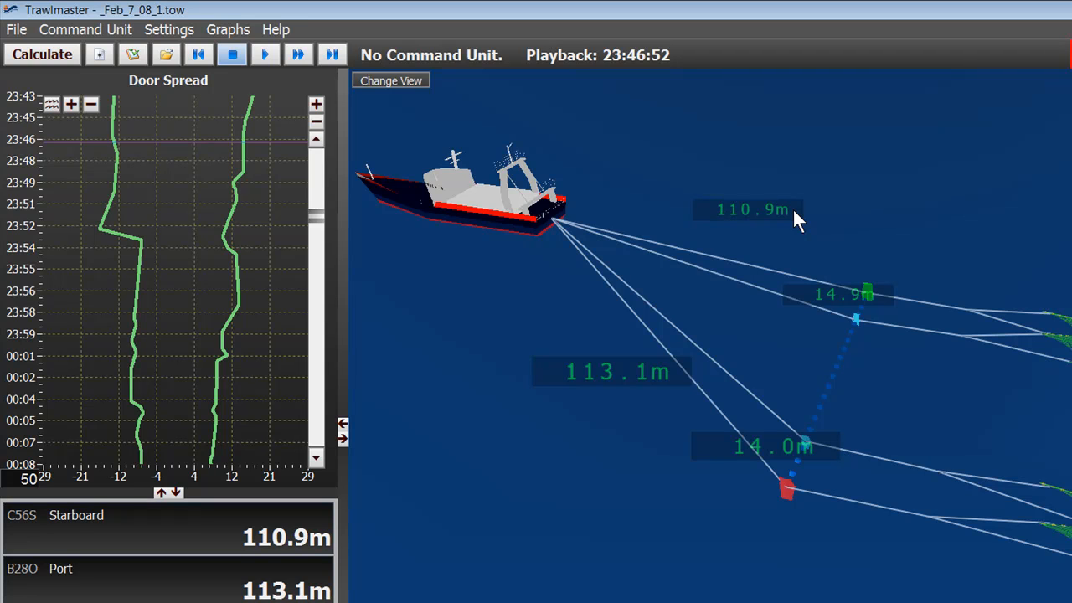
pyautogui.moveTo(875, 302)
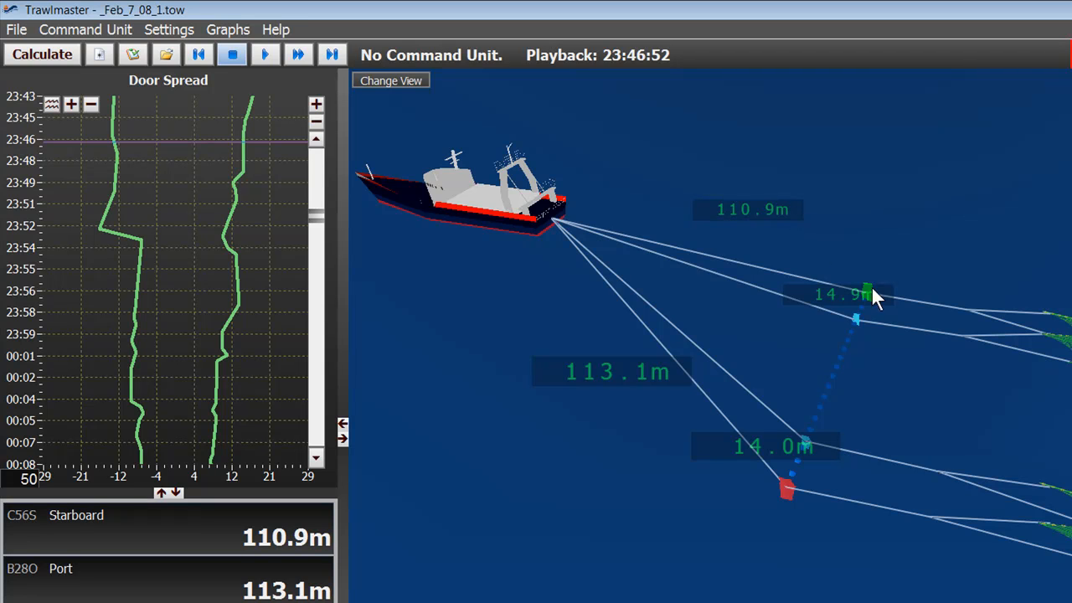
pyautogui.moveTo(879, 324)
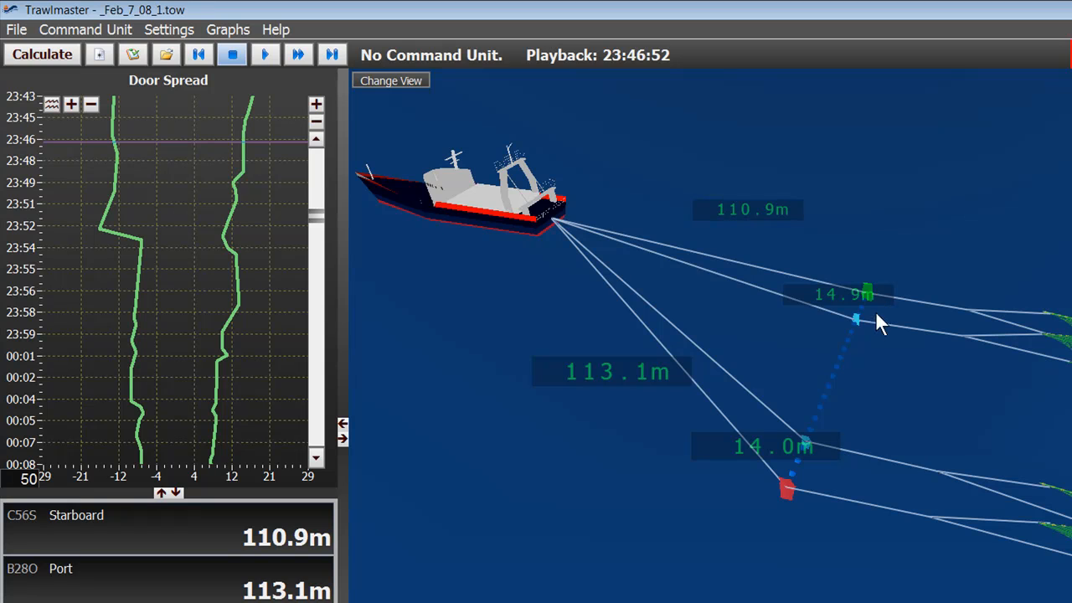
pyautogui.moveTo(879, 314)
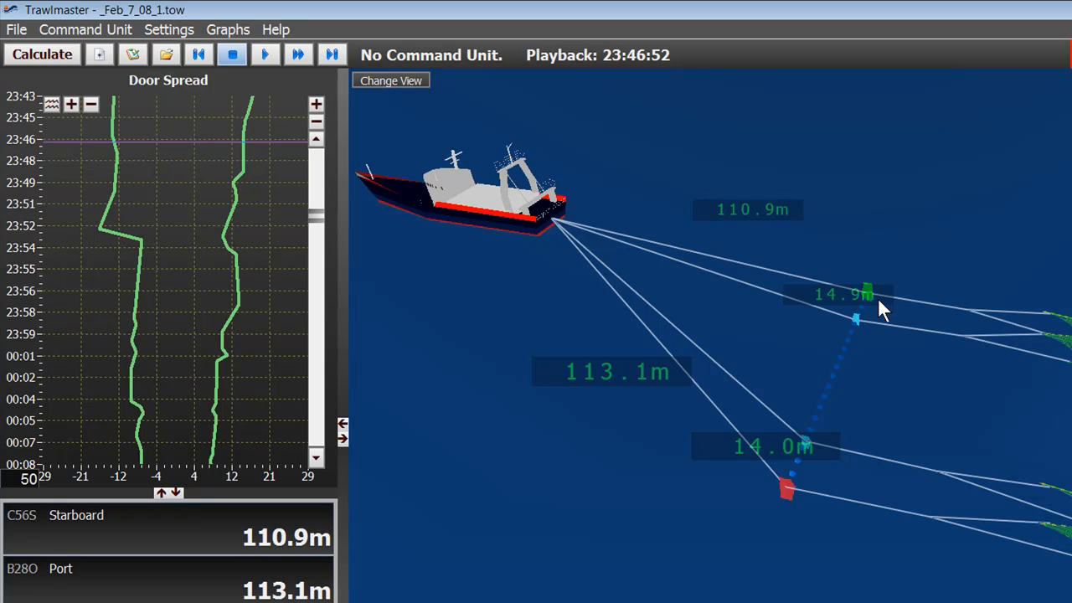
pyautogui.moveTo(877, 335)
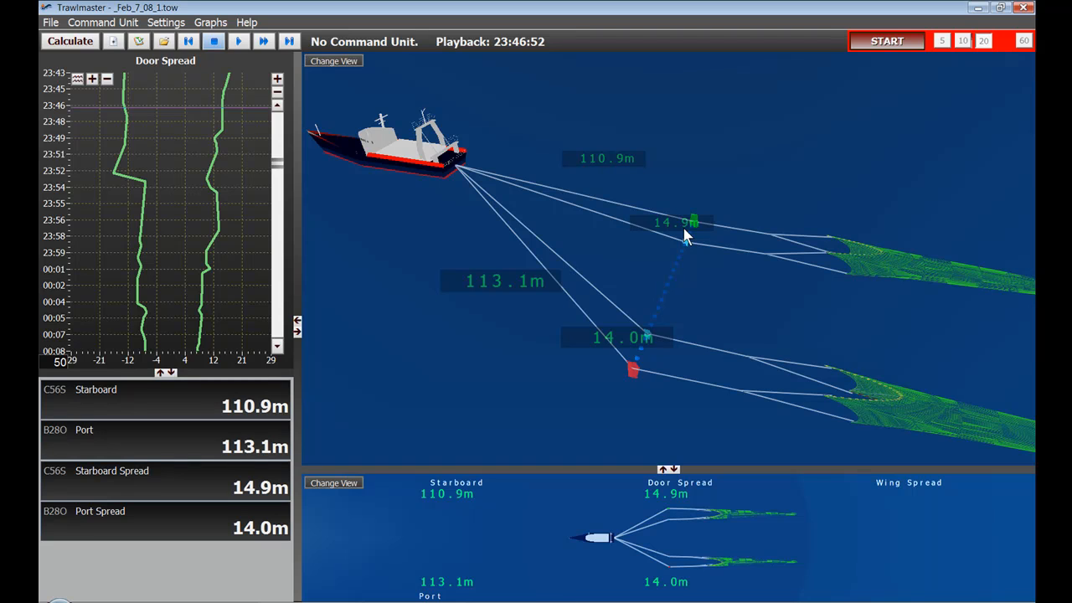
pyautogui.moveTo(706, 248)
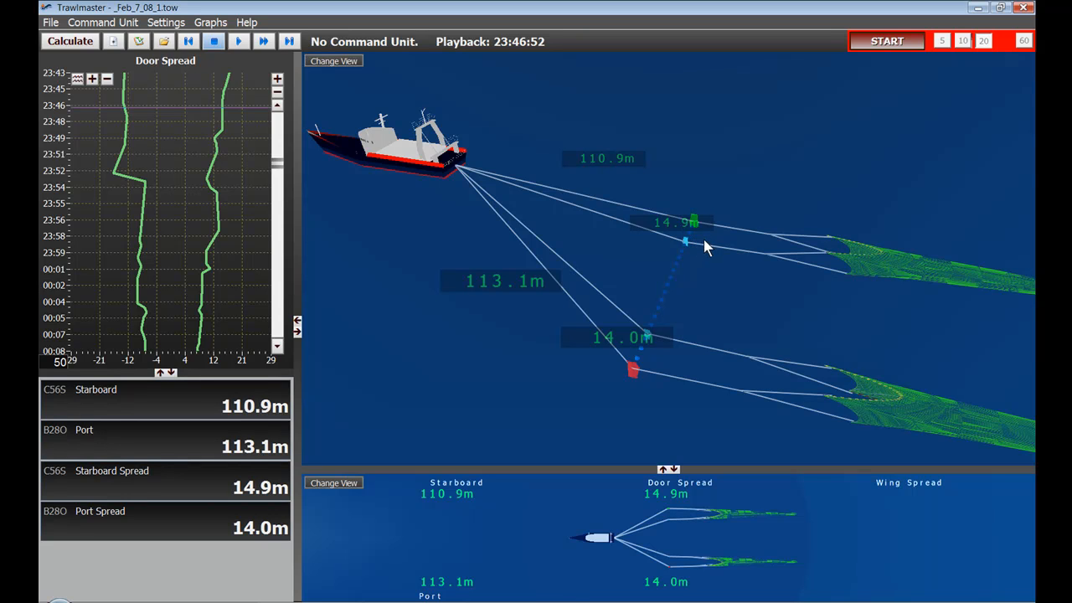
pyautogui.moveTo(702, 228)
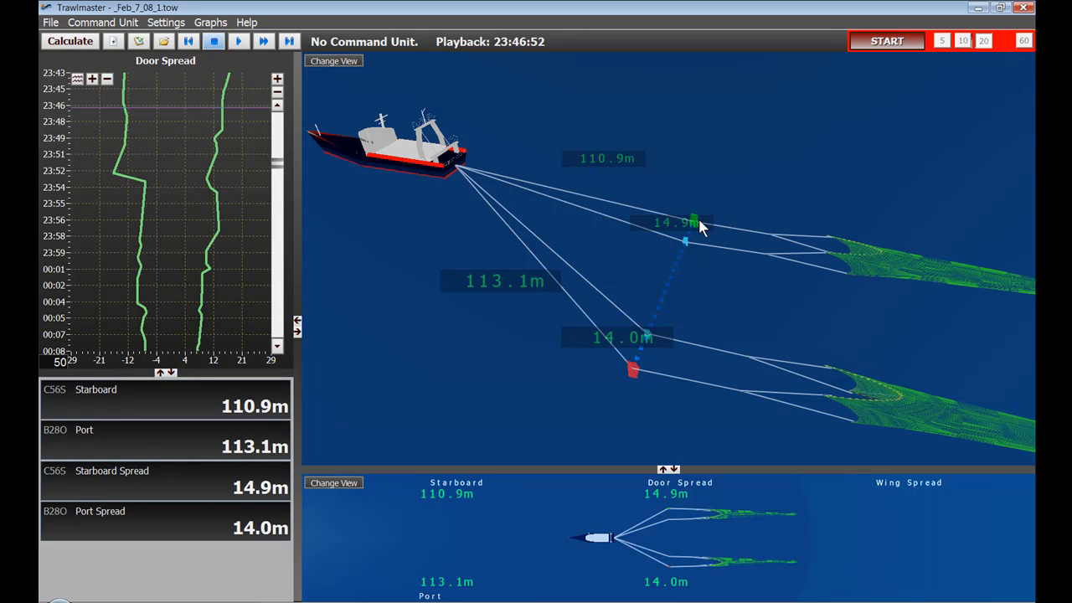
pyautogui.moveTo(696, 245)
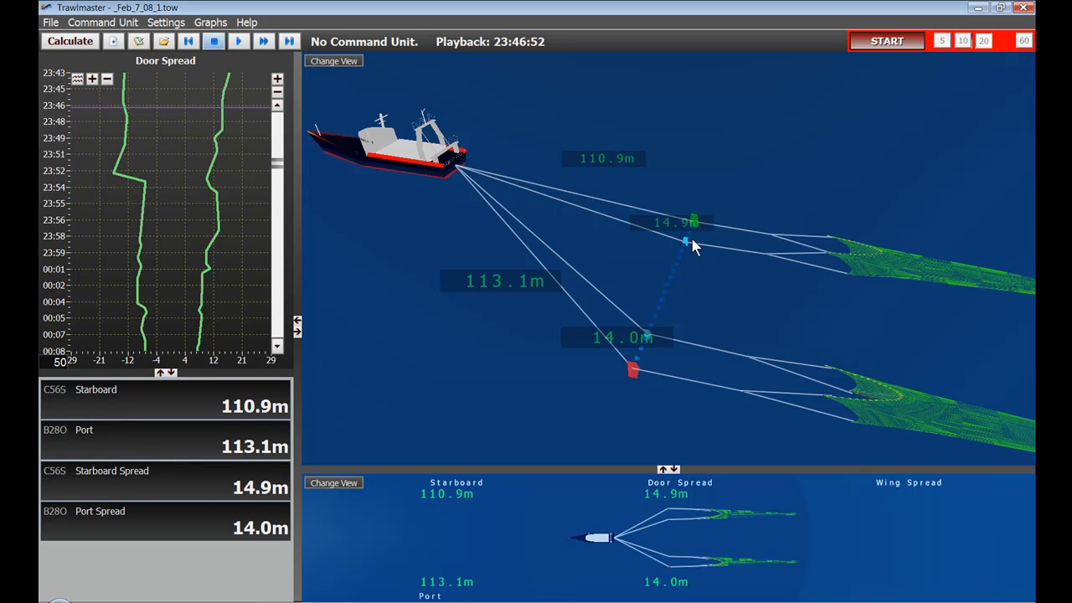
pyautogui.moveTo(668, 393)
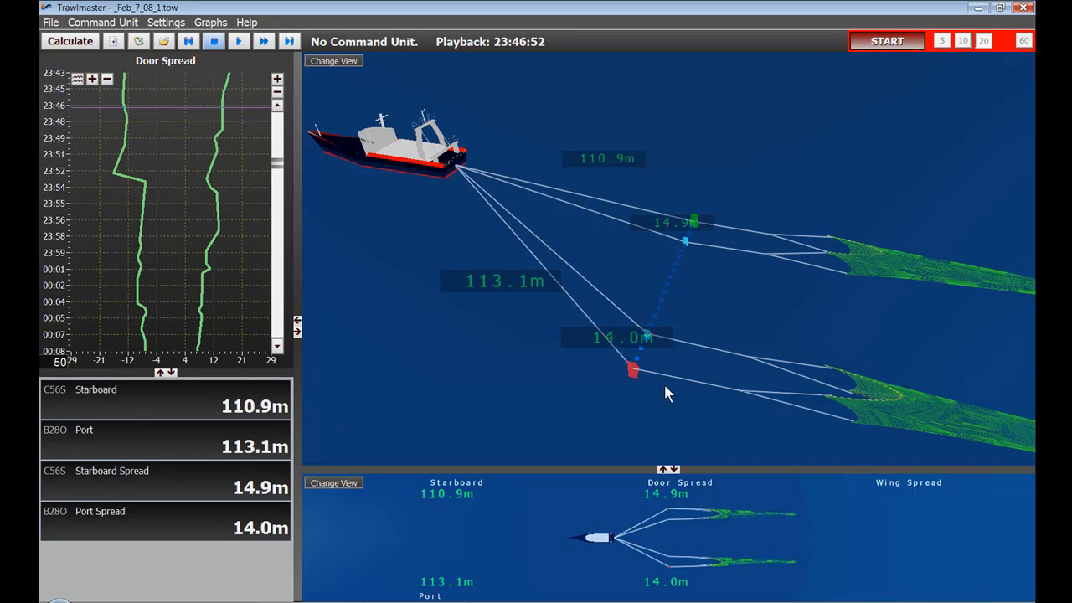
pyautogui.moveTo(637, 381)
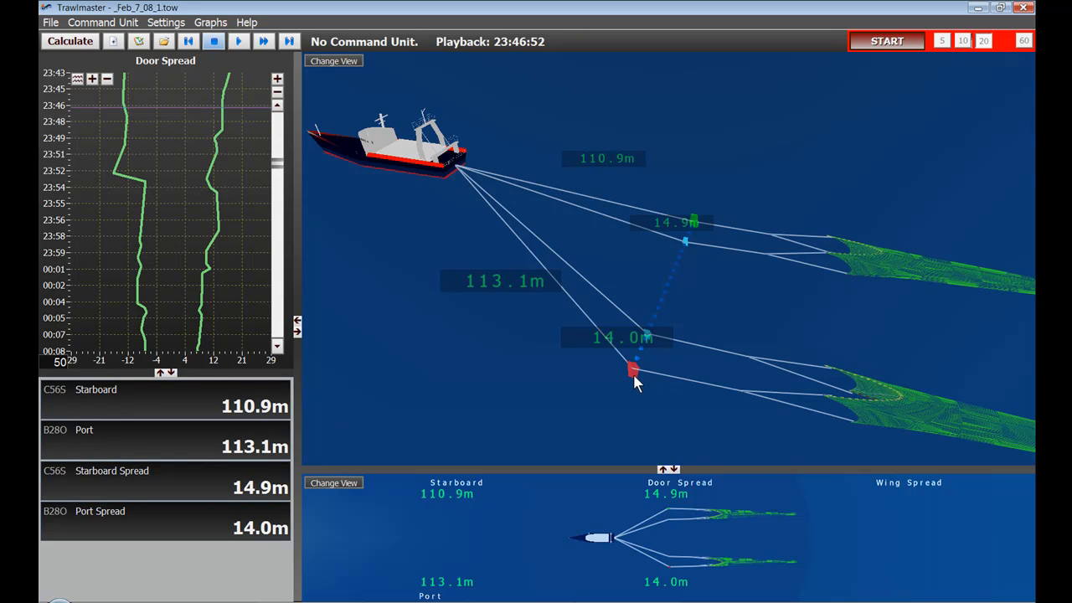
pyautogui.moveTo(649, 344)
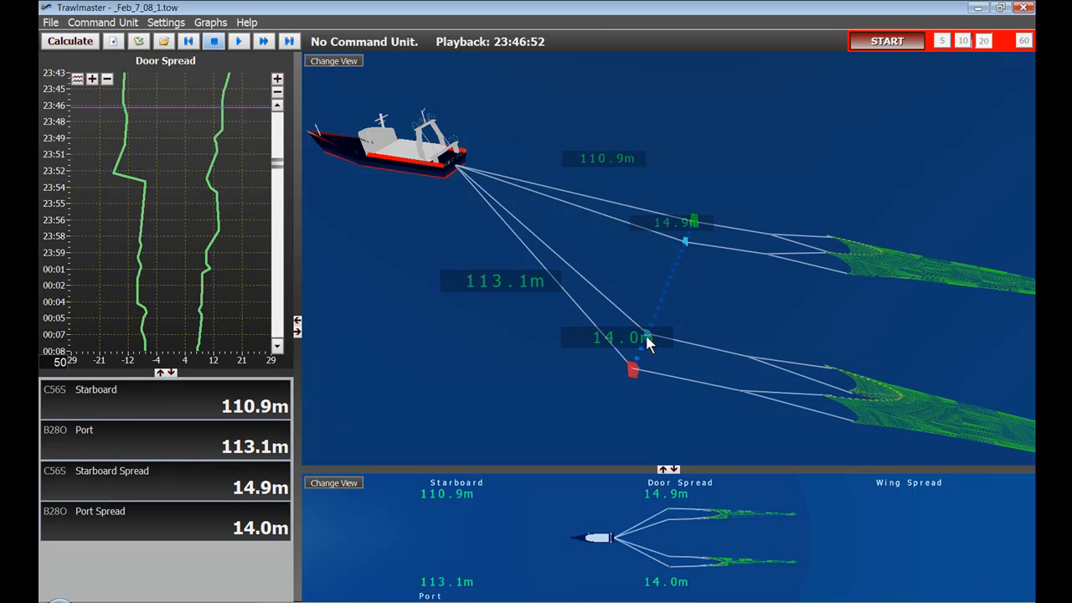
pyautogui.moveTo(536, 188)
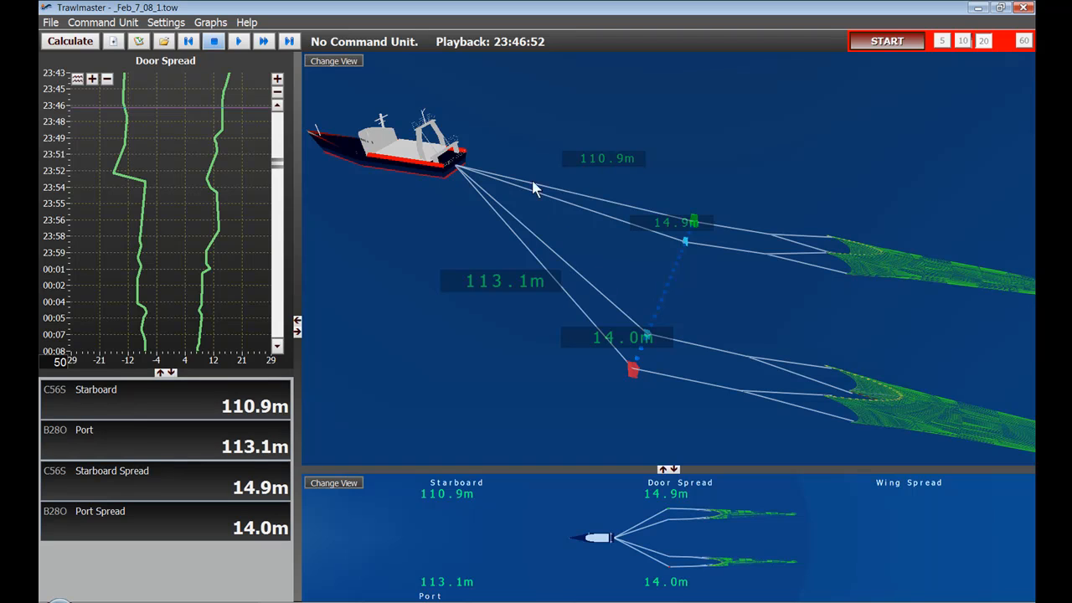
pyautogui.moveTo(461, 191)
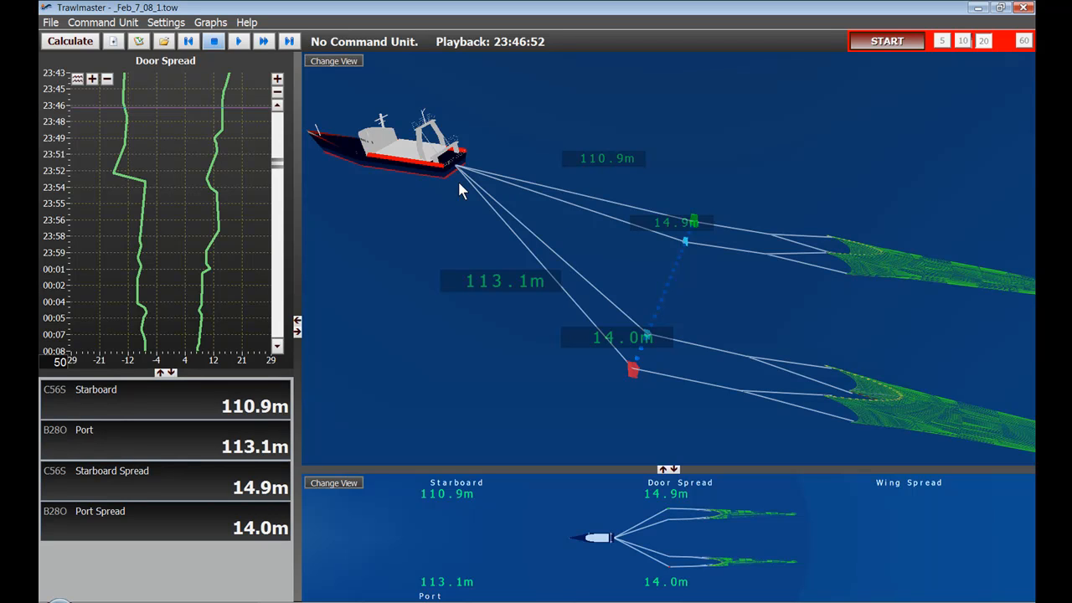
pyautogui.moveTo(496, 241)
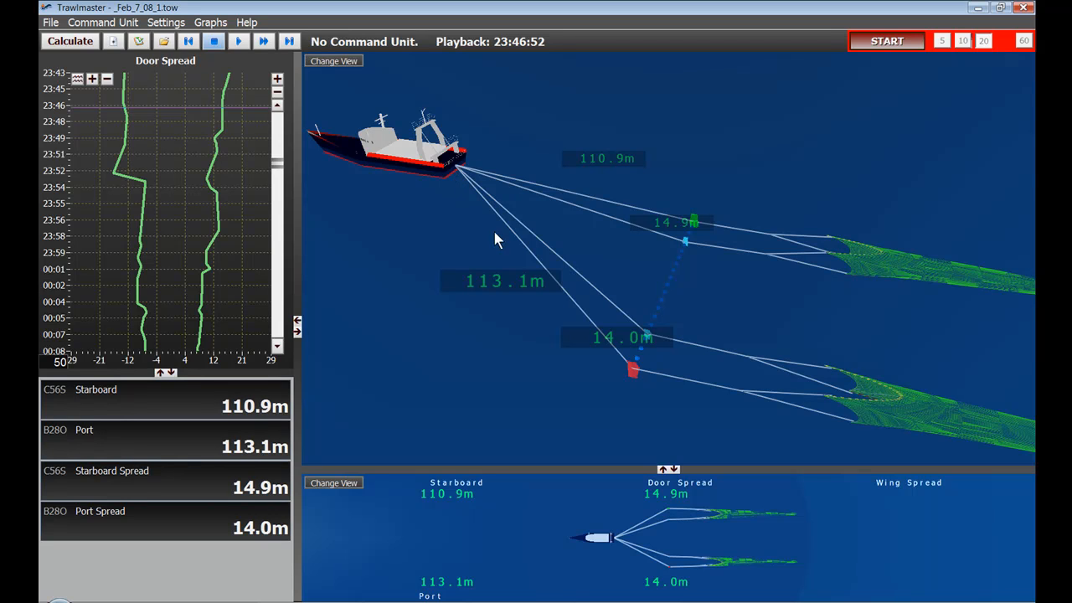
pyautogui.moveTo(633, 373)
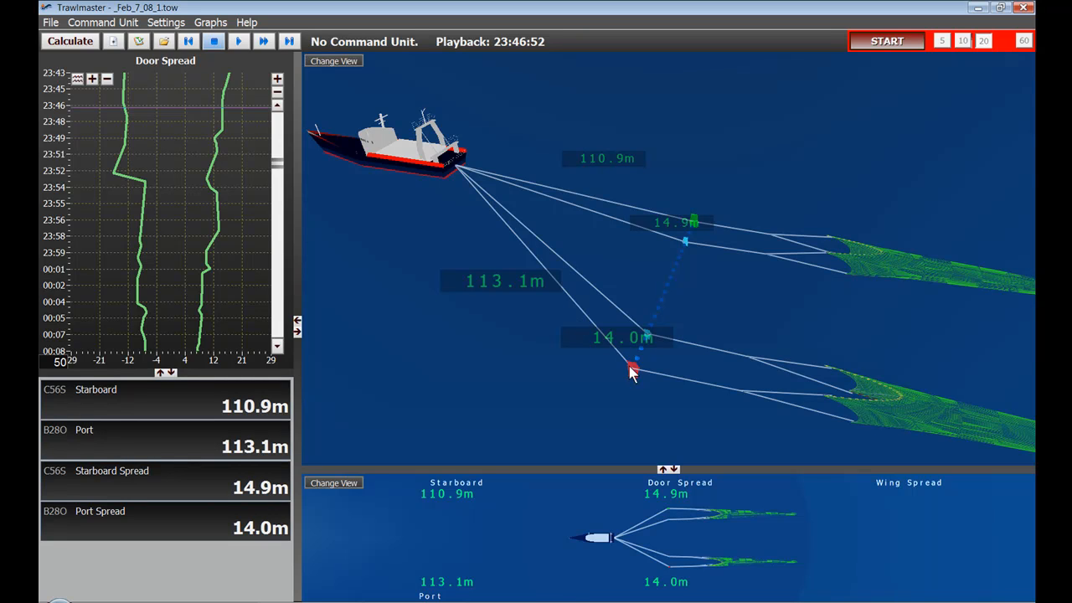
pyautogui.moveTo(463, 170)
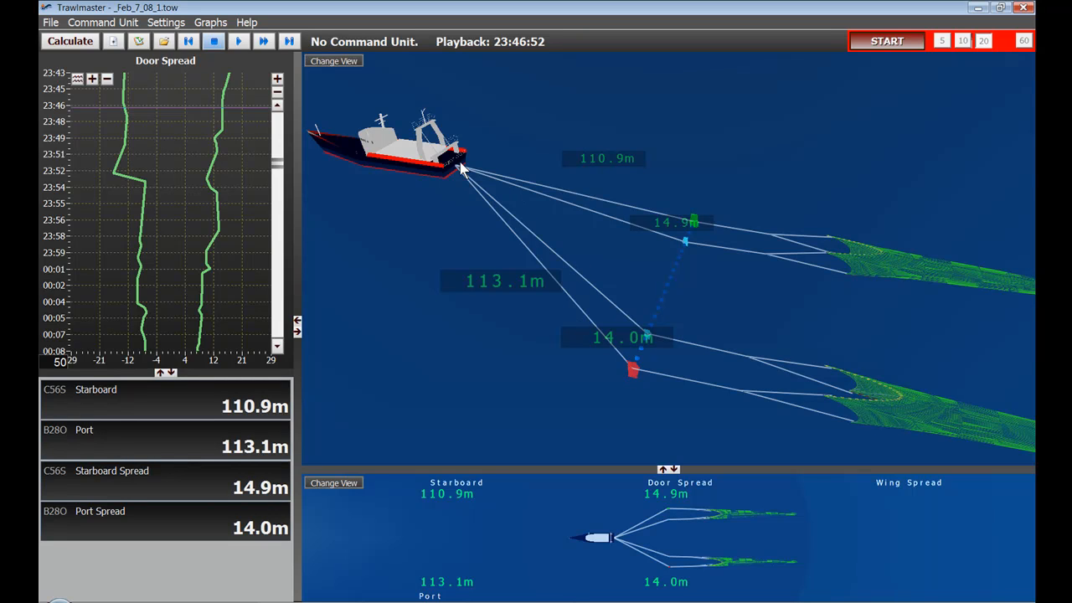
pyautogui.moveTo(656, 211)
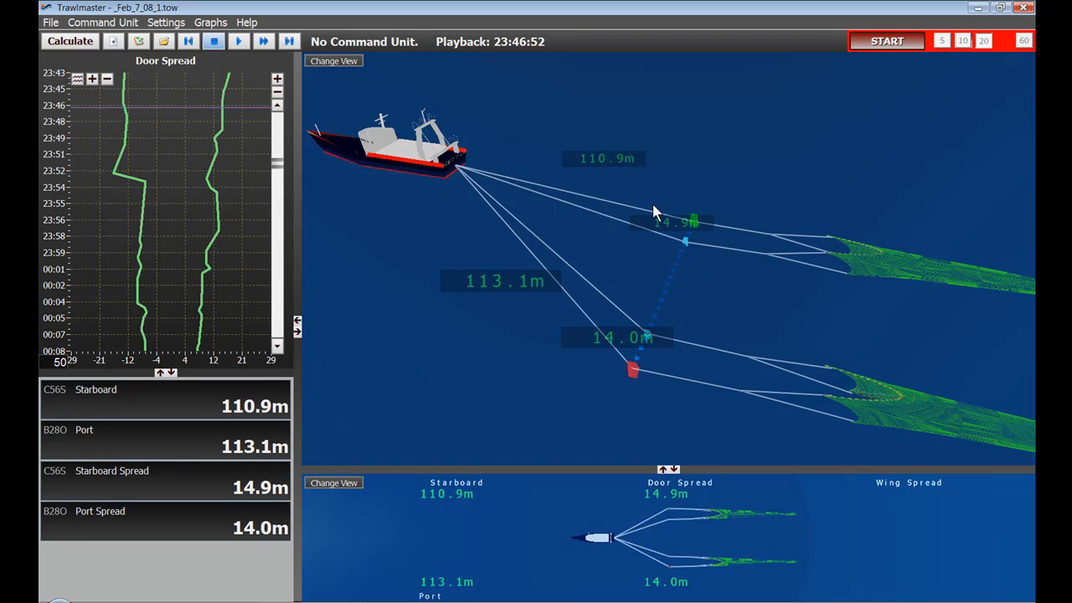
pyautogui.moveTo(699, 226)
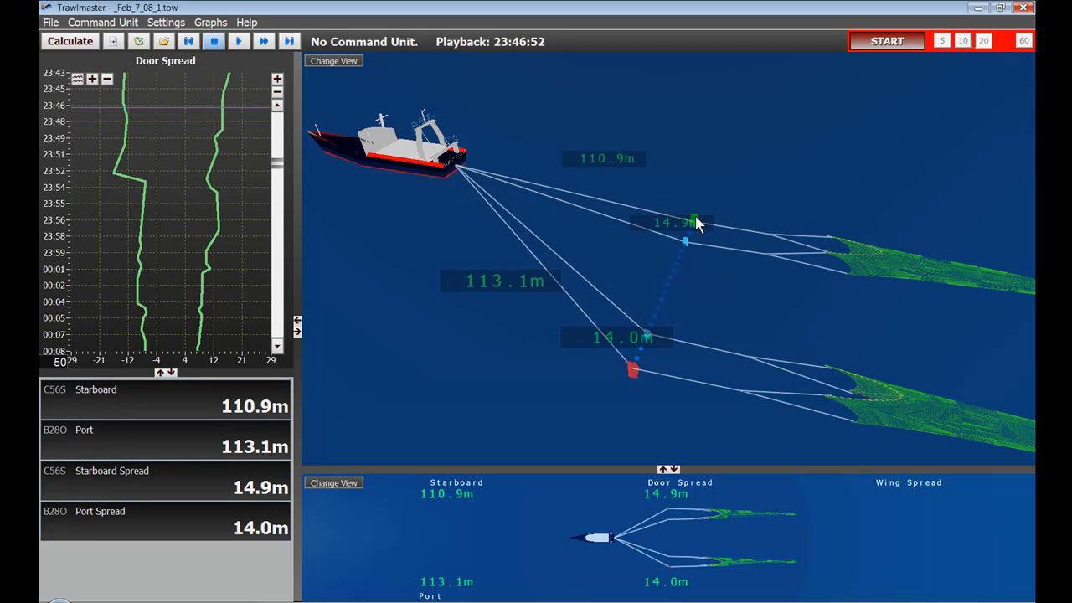
pyautogui.moveTo(708, 214)
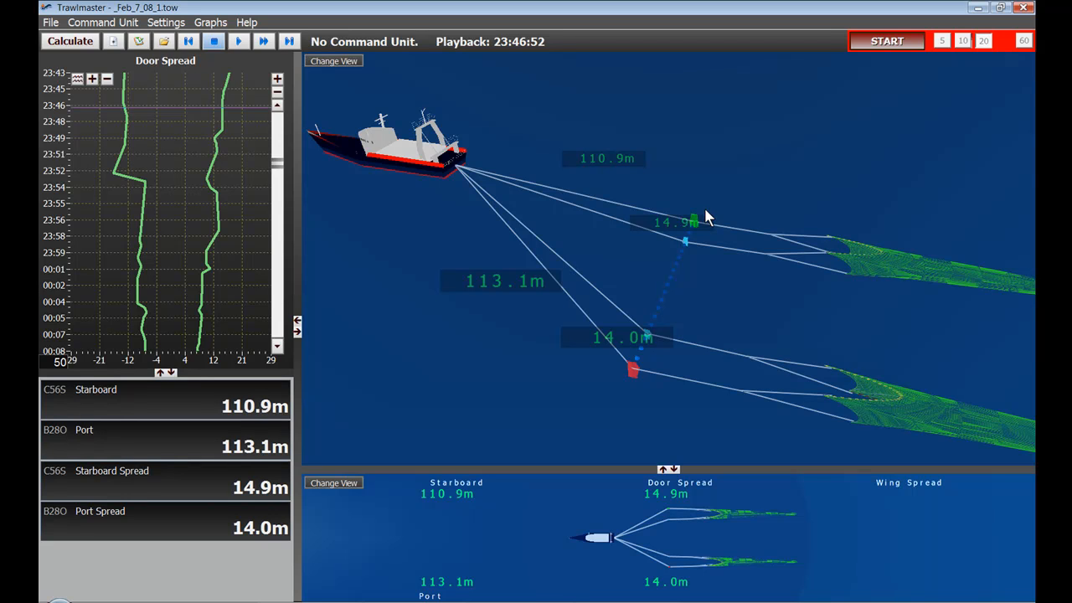
pyautogui.moveTo(281, 74)
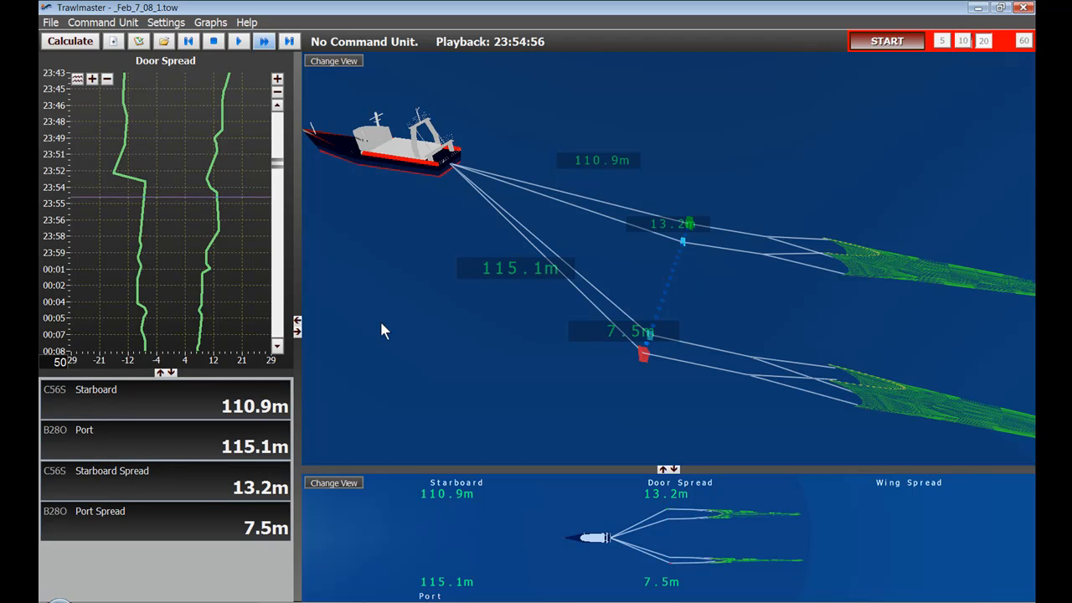
pyautogui.moveTo(643, 352)
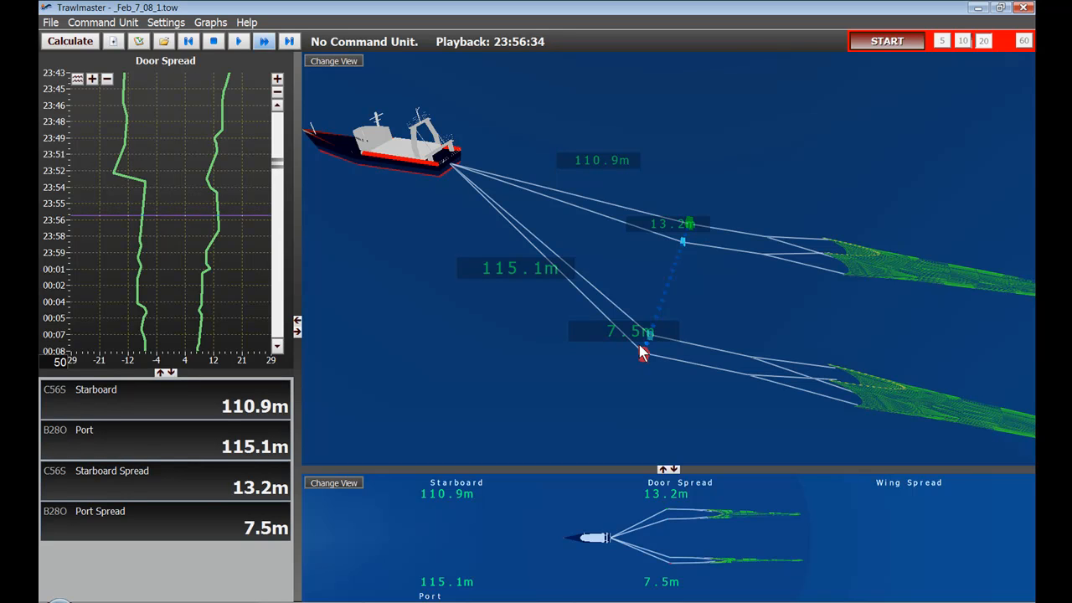
pyautogui.moveTo(678, 299)
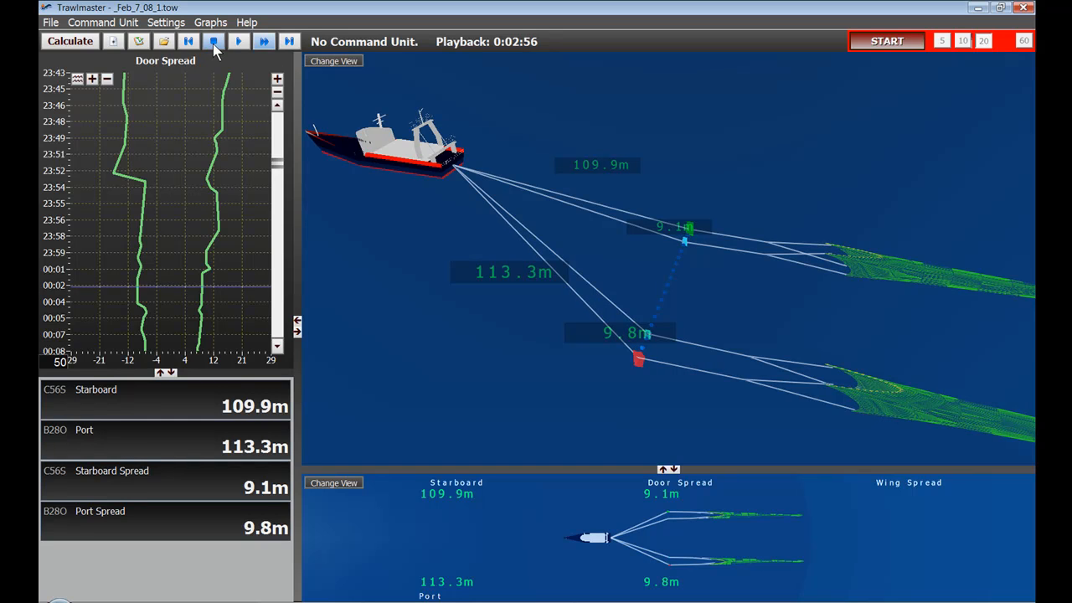
# Step: Pause the tow playback at 0:03:02, with door spreads 9.1m and 9.8m
pyautogui.click(214, 41)
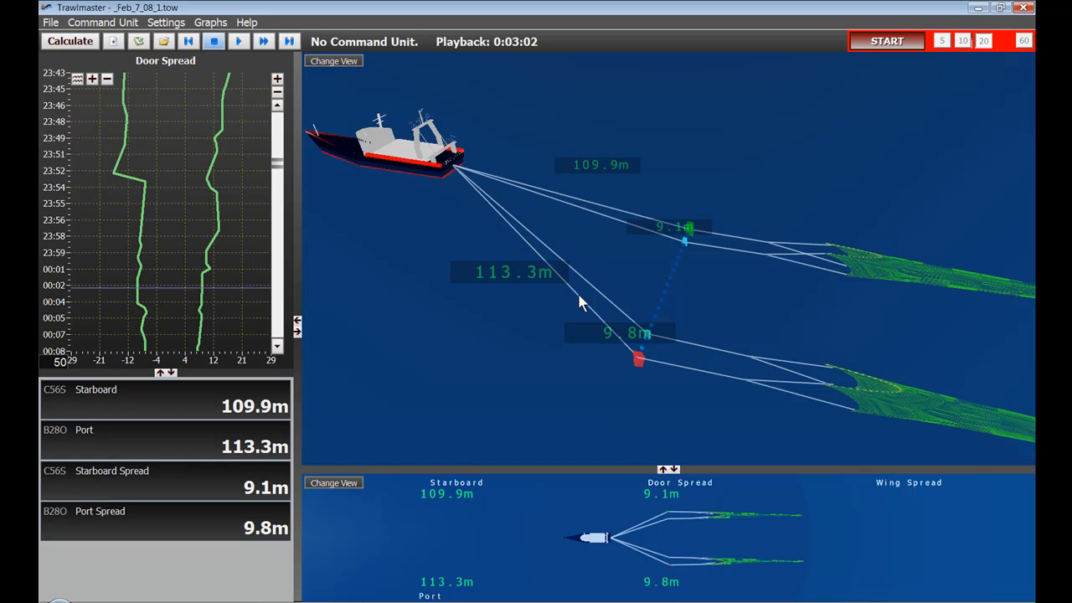
pyautogui.moveTo(742, 322)
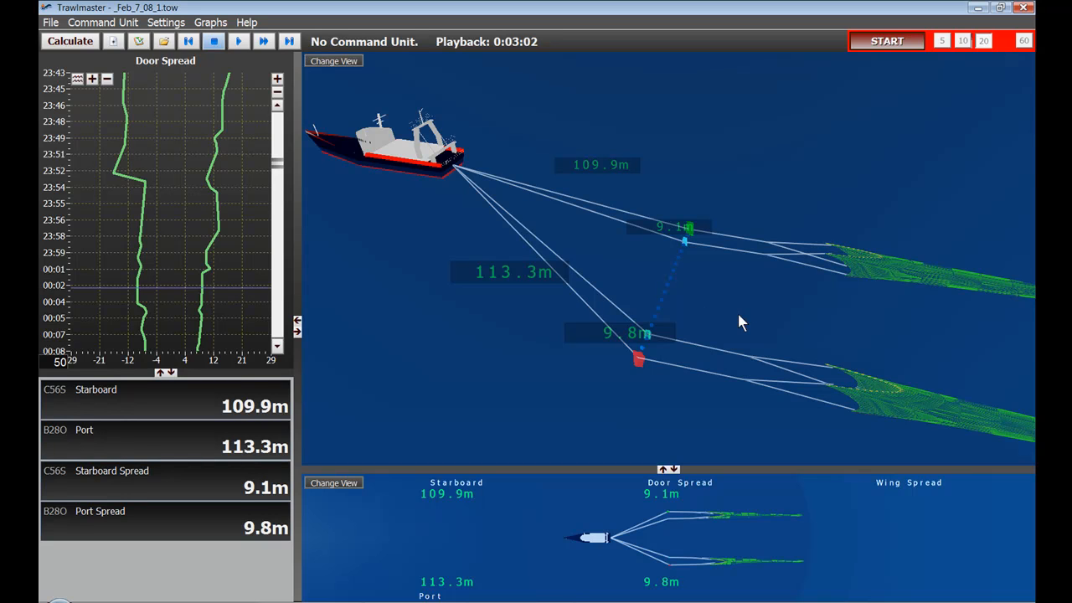
pyautogui.moveTo(710, 312)
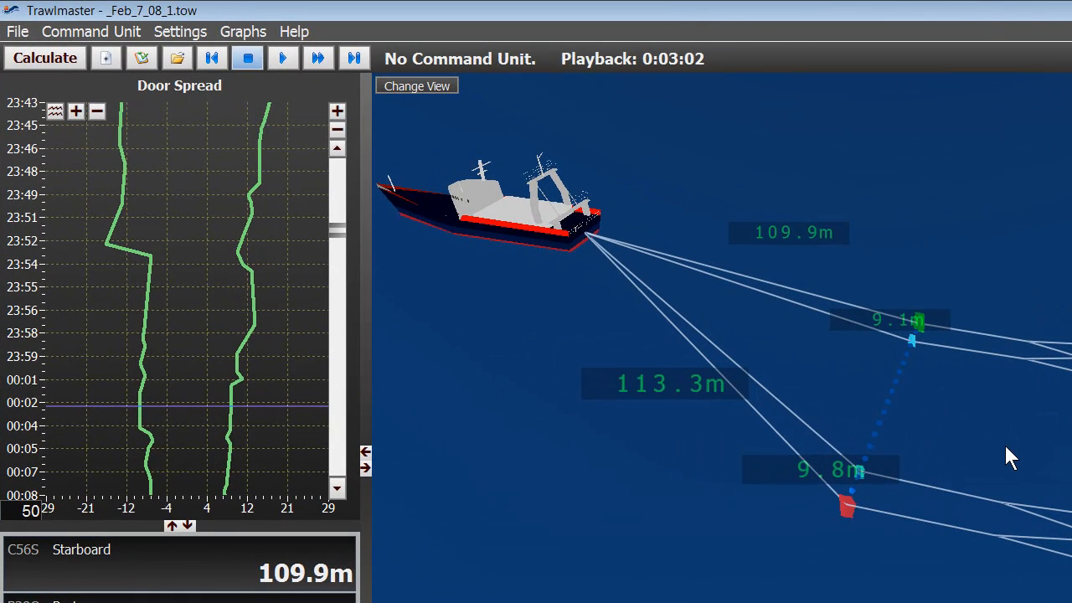
pyautogui.moveTo(844, 416)
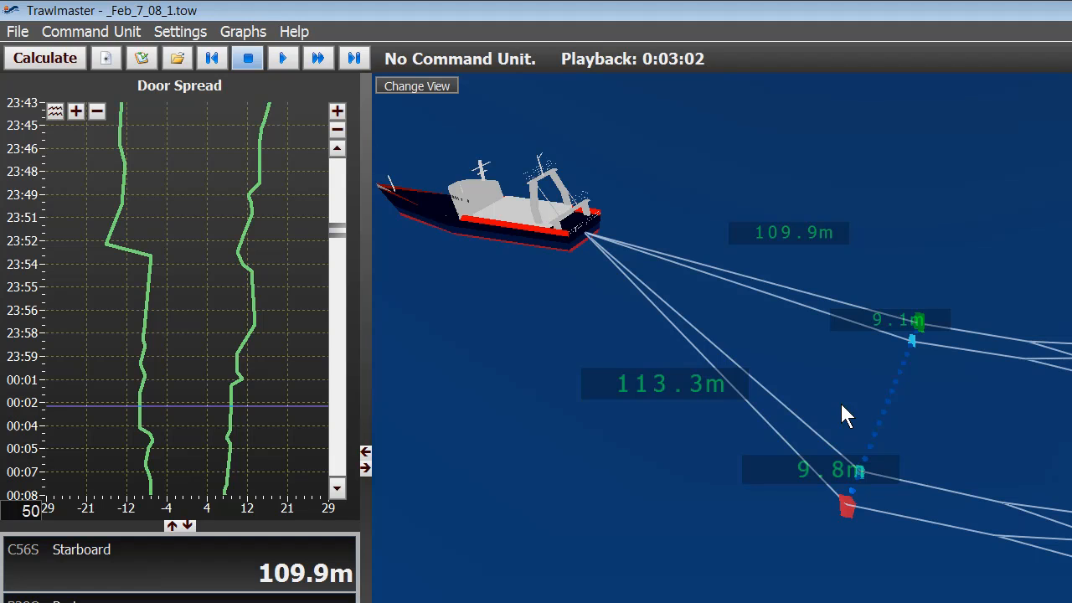
pyautogui.moveTo(943, 425)
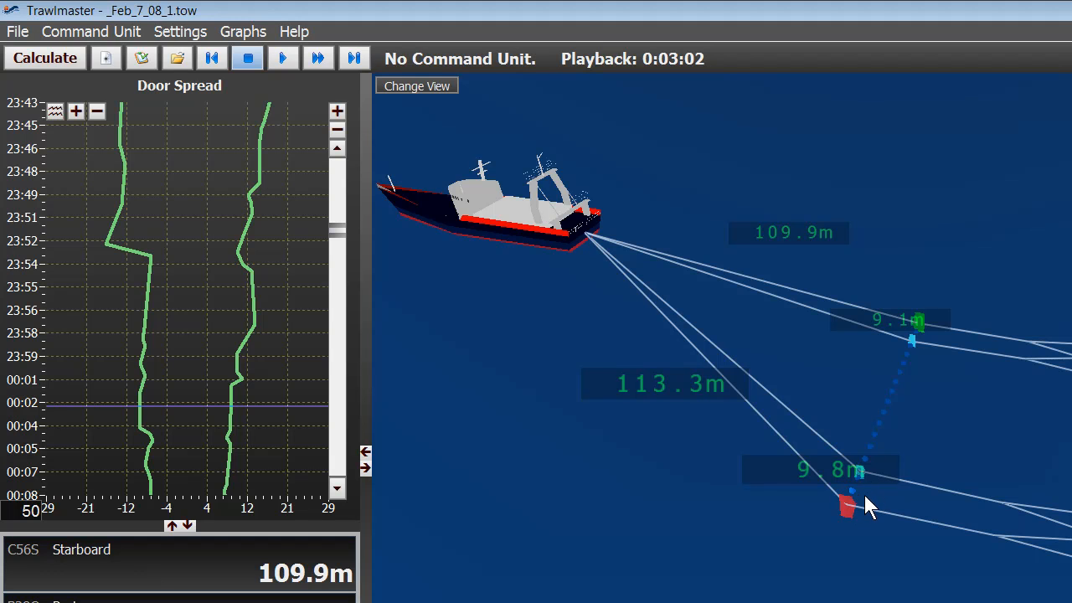
pyautogui.moveTo(863, 498)
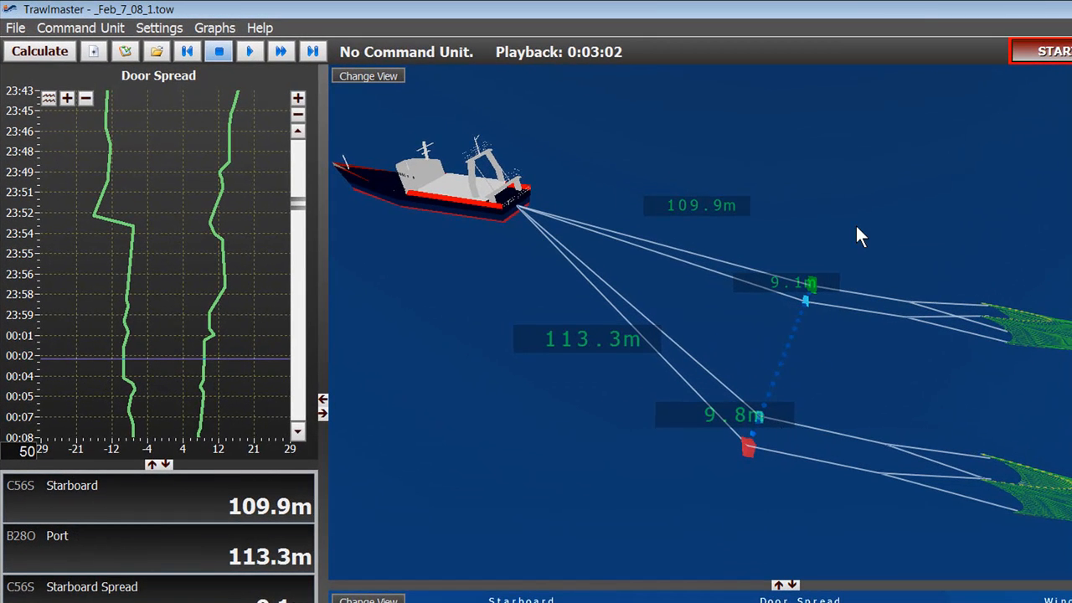
pyautogui.moveTo(778, 398)
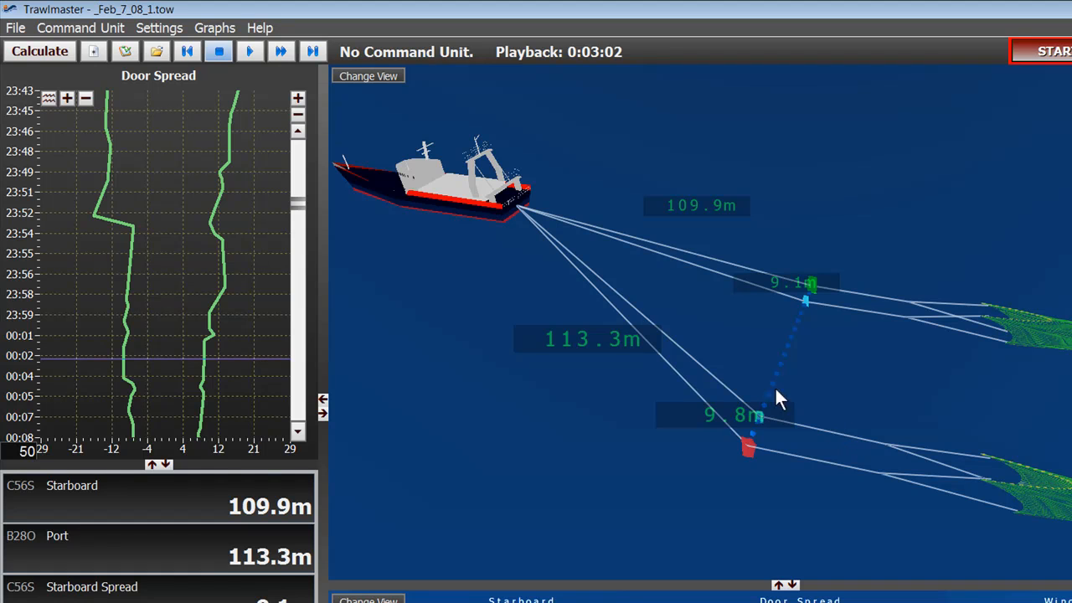
pyautogui.moveTo(654, 352)
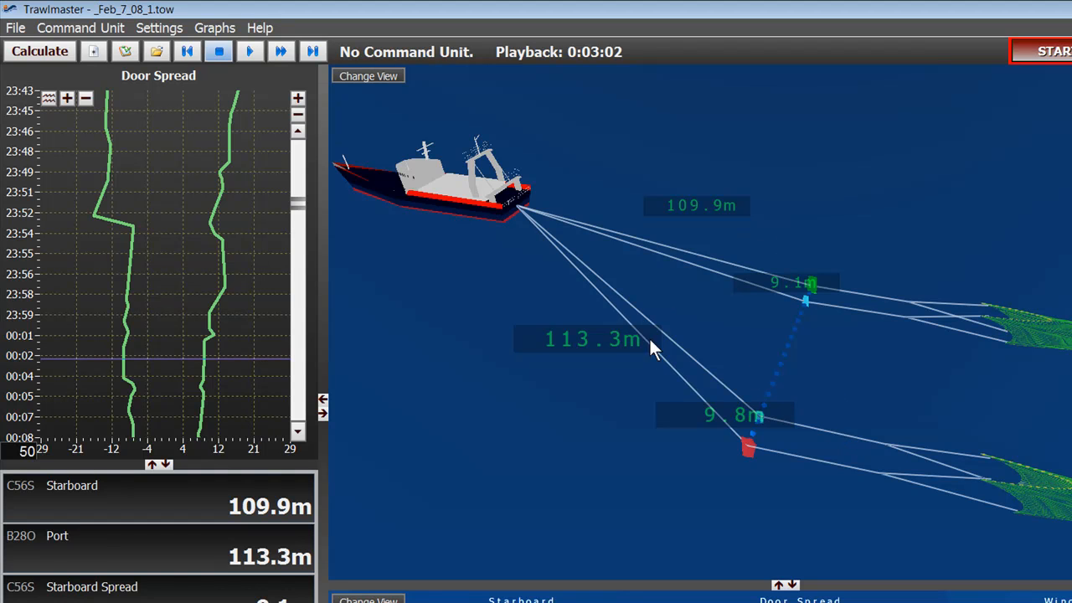
pyautogui.moveTo(645, 233)
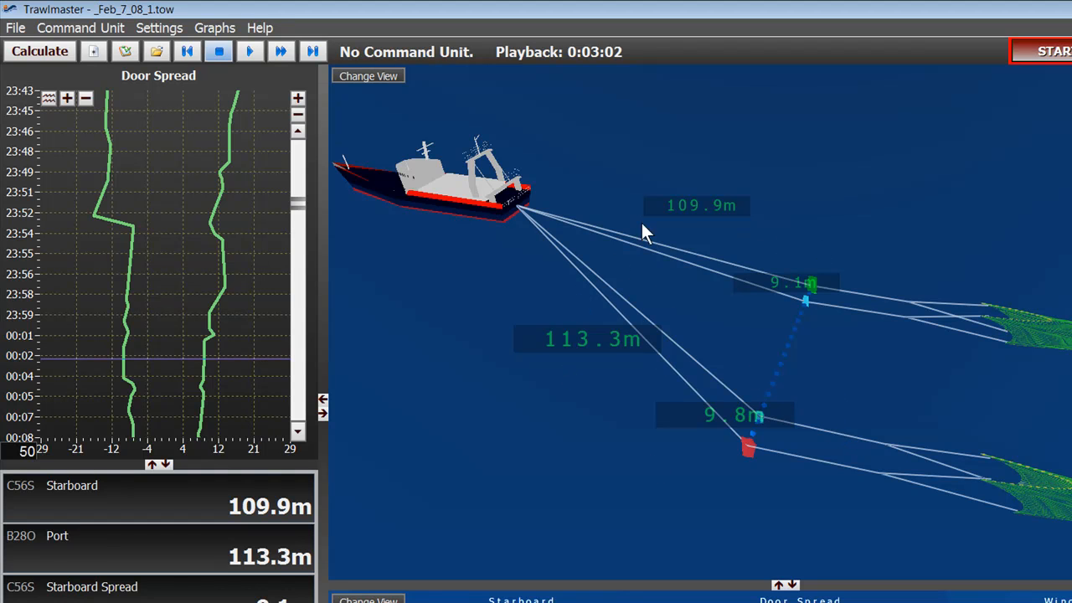
pyautogui.moveTo(703, 201)
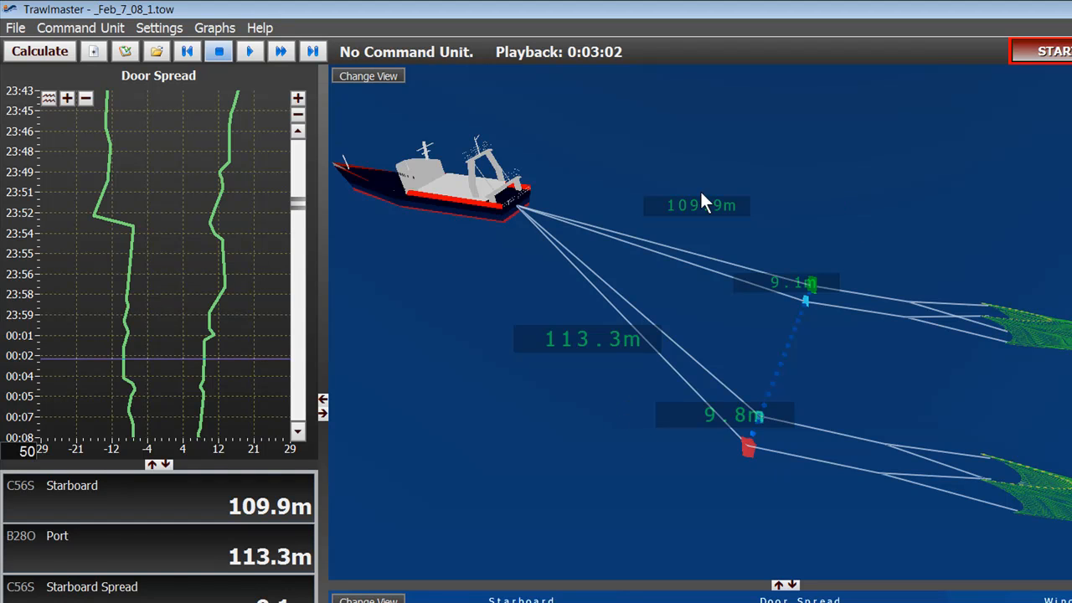
pyautogui.moveTo(1028, 455)
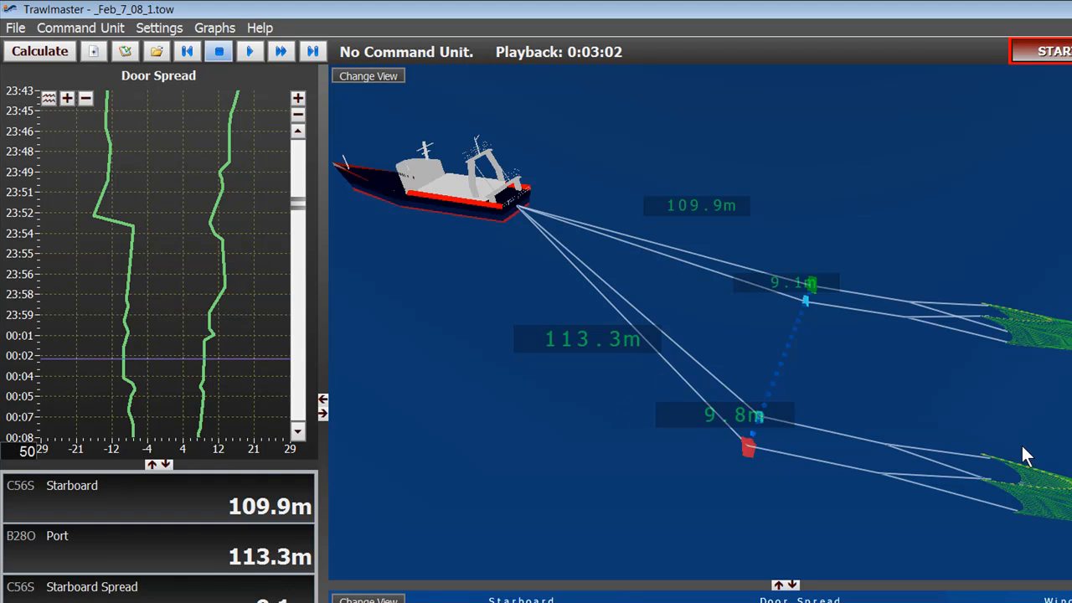
pyautogui.moveTo(816, 280)
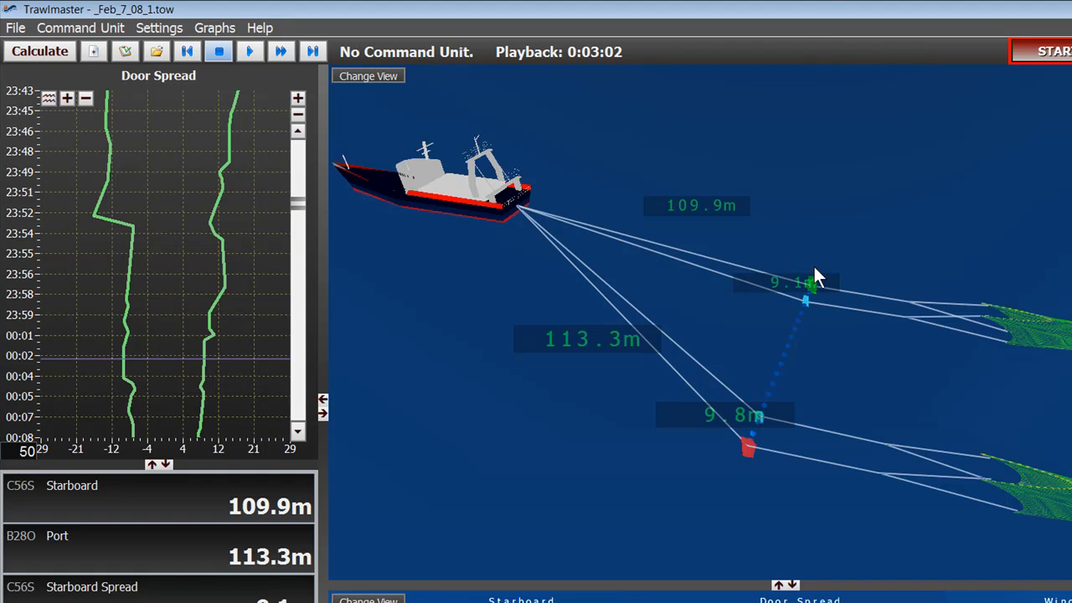
pyautogui.moveTo(811, 304)
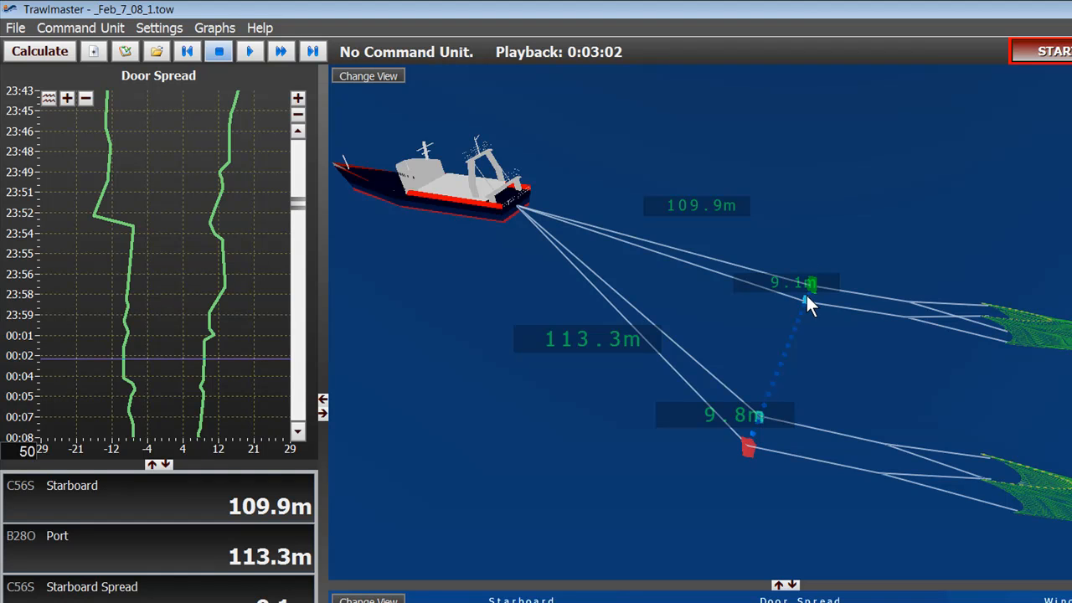
pyautogui.moveTo(800, 305)
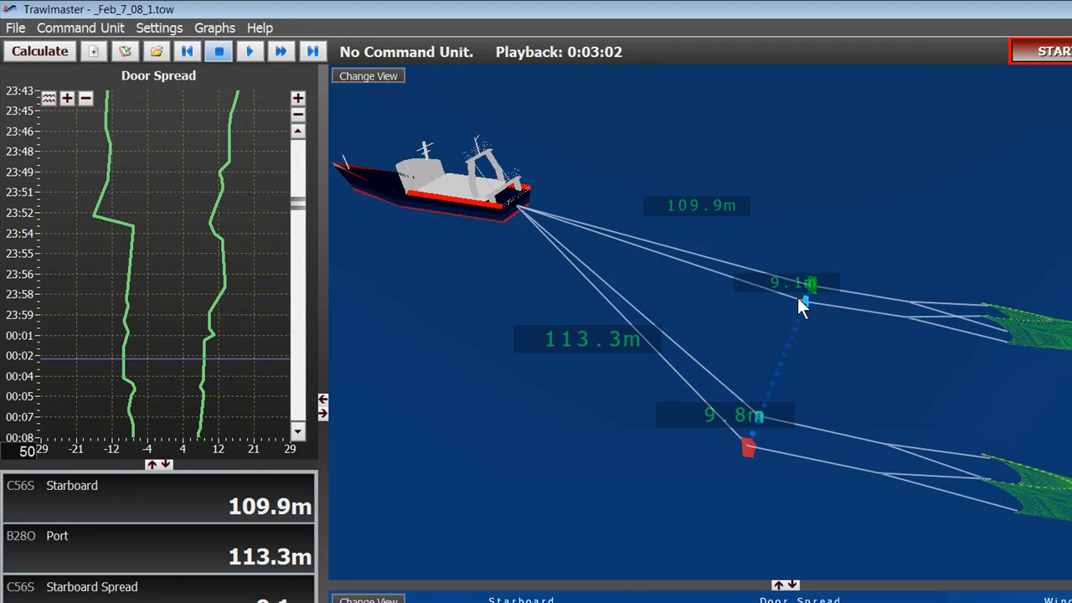
pyautogui.moveTo(758, 418)
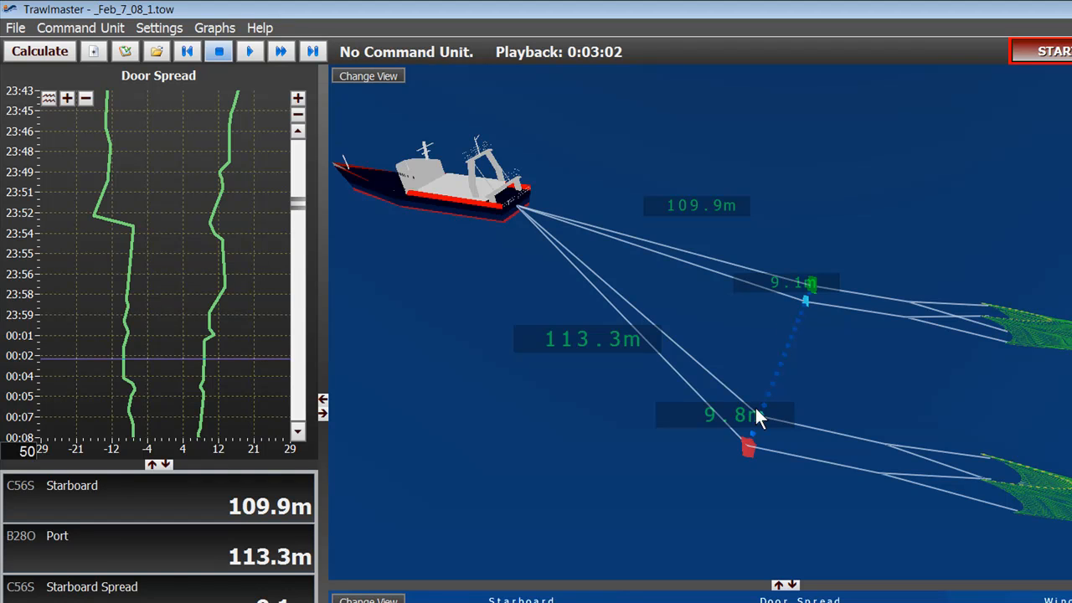
pyautogui.moveTo(744, 322)
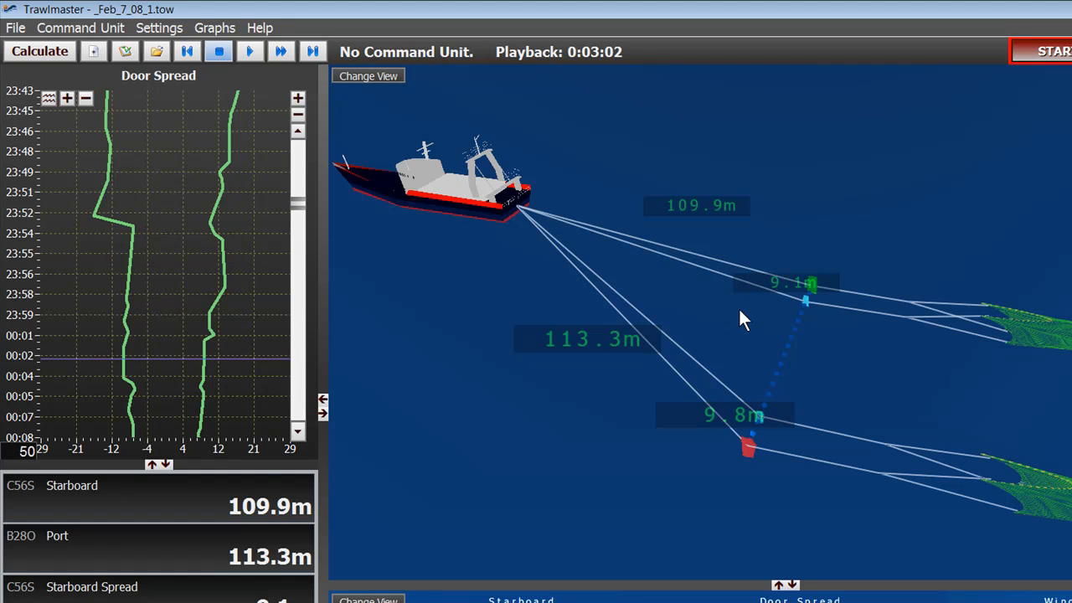
pyautogui.moveTo(946, 356)
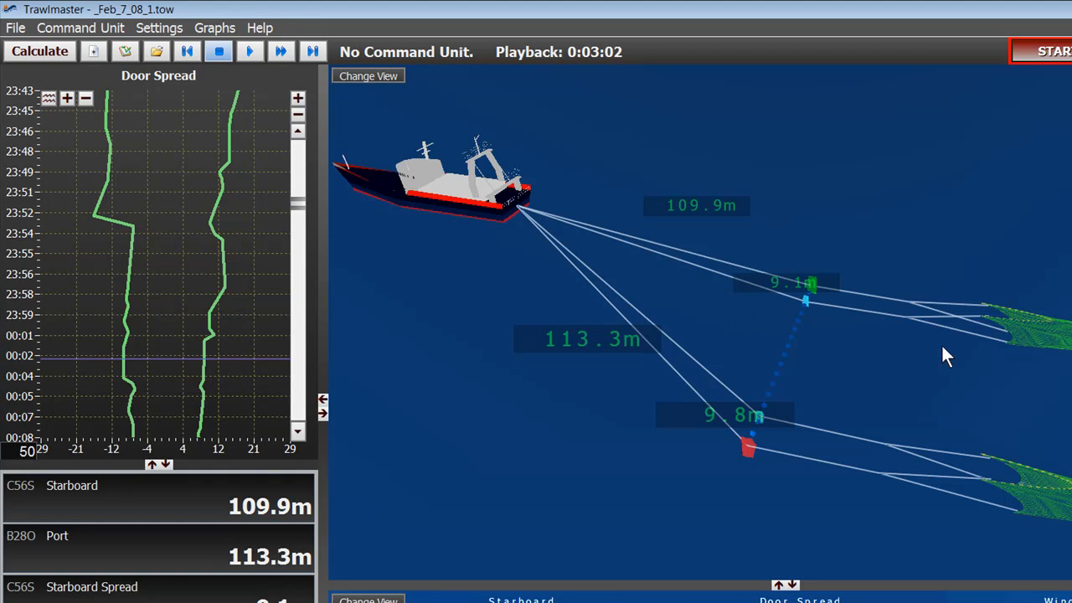
pyautogui.moveTo(1053, 347)
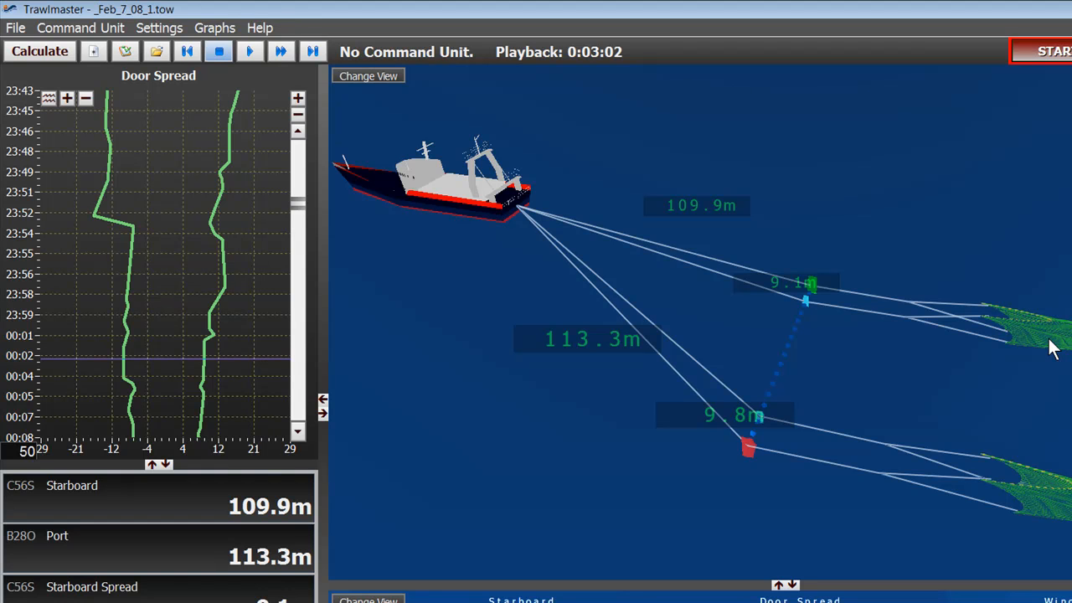
pyautogui.moveTo(1037, 360)
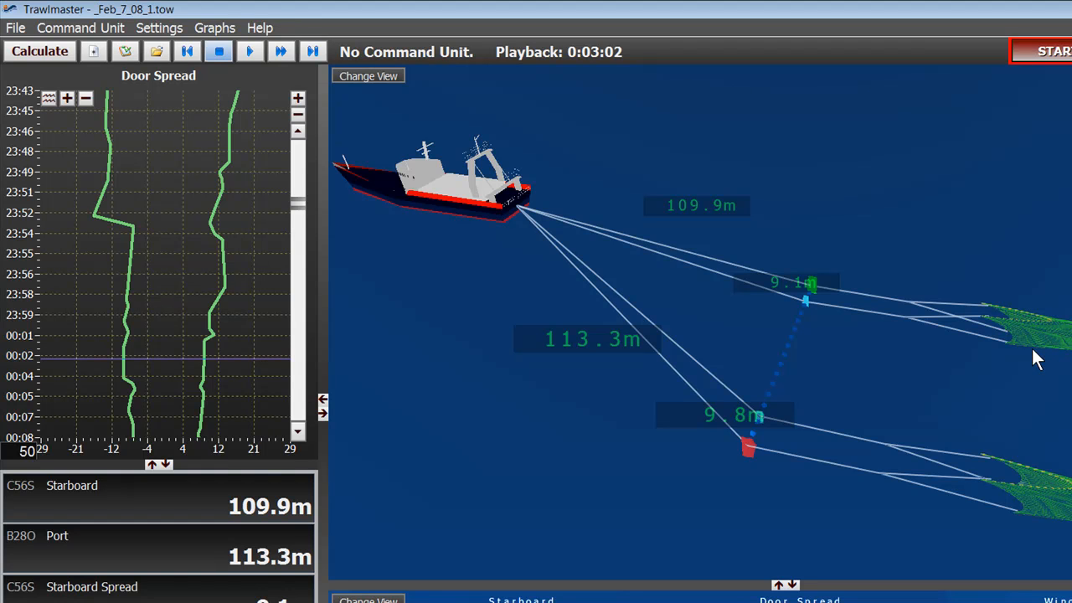
pyautogui.moveTo(877, 355)
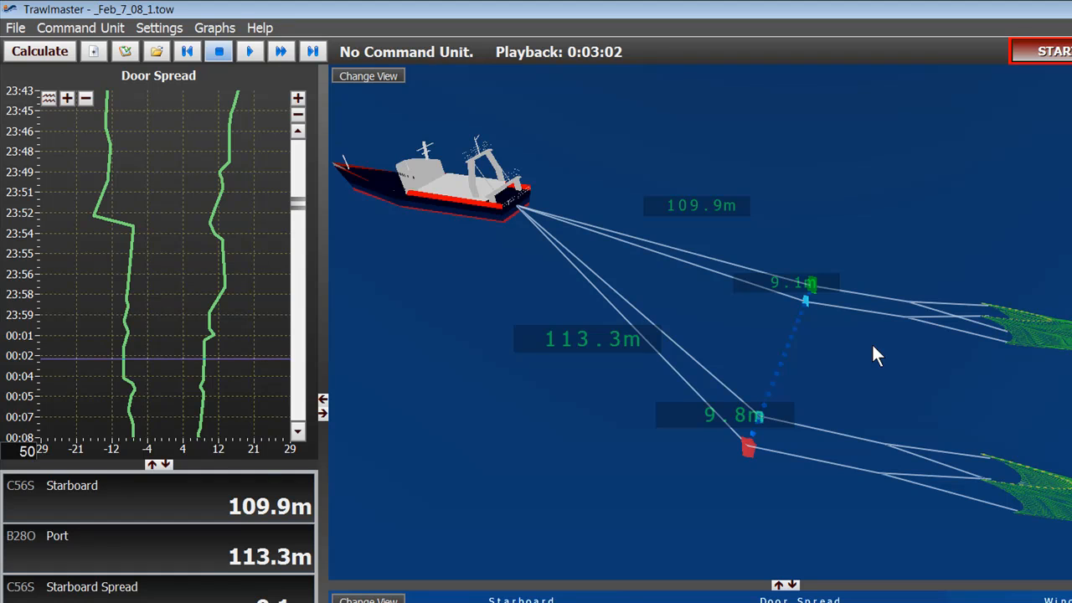
pyautogui.moveTo(254, 429)
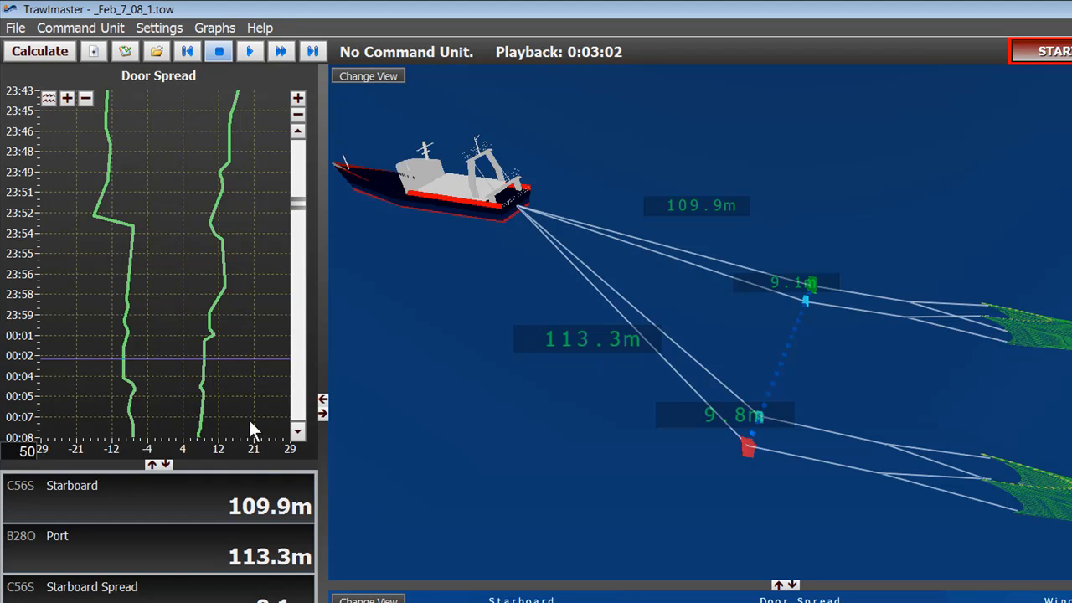
pyautogui.moveTo(80, 189)
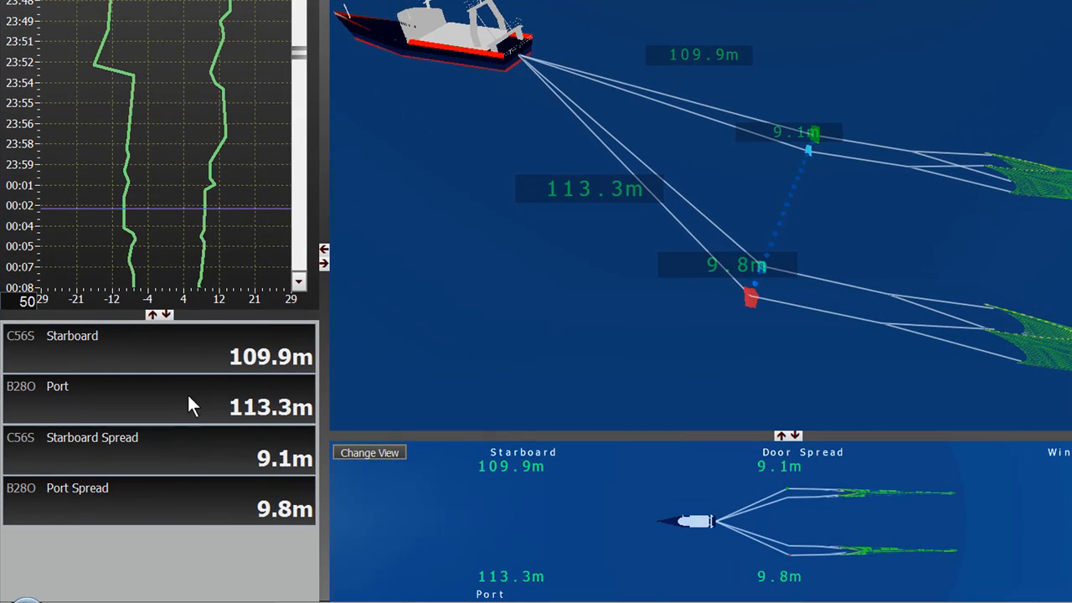
pyautogui.moveTo(193, 360)
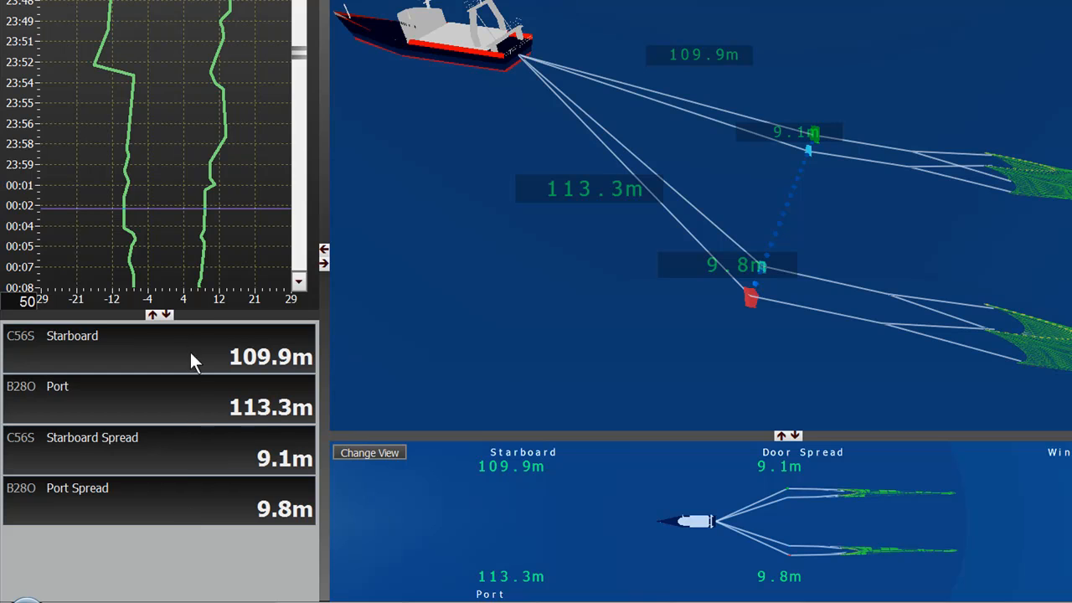
pyautogui.moveTo(194, 468)
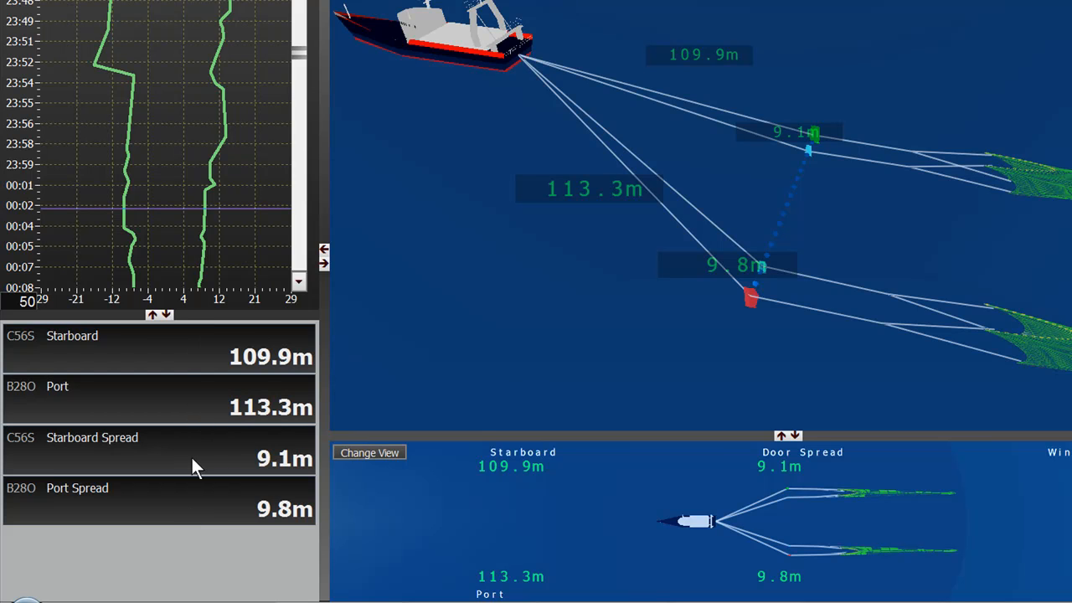
pyautogui.moveTo(208, 465)
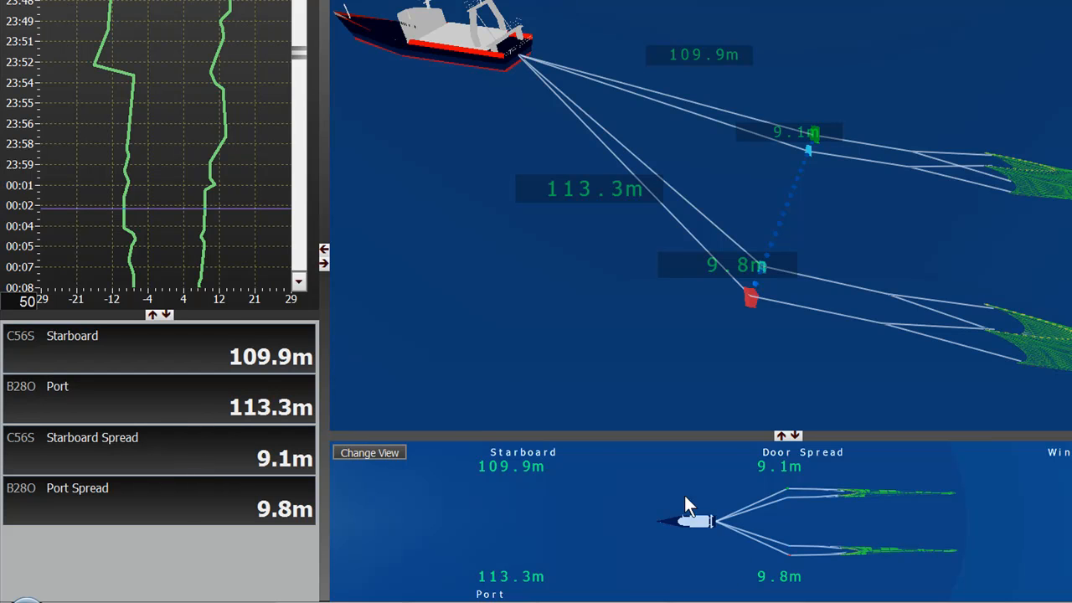
pyautogui.moveTo(574, 534)
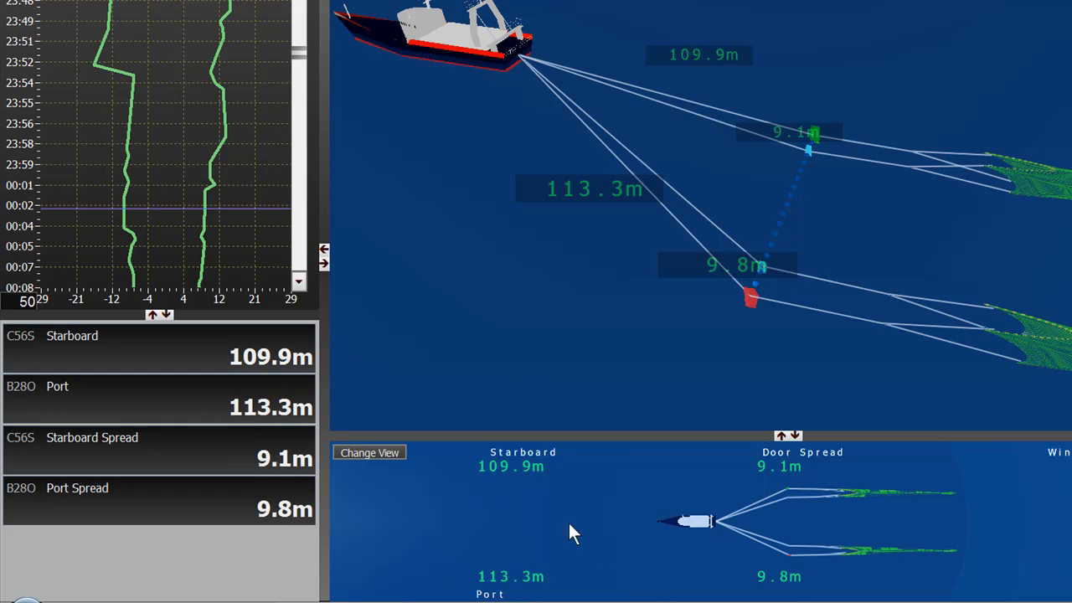
# Step: Switch the lower panel to the Front view of the doors, then back to Top
pyautogui.click(369, 452)
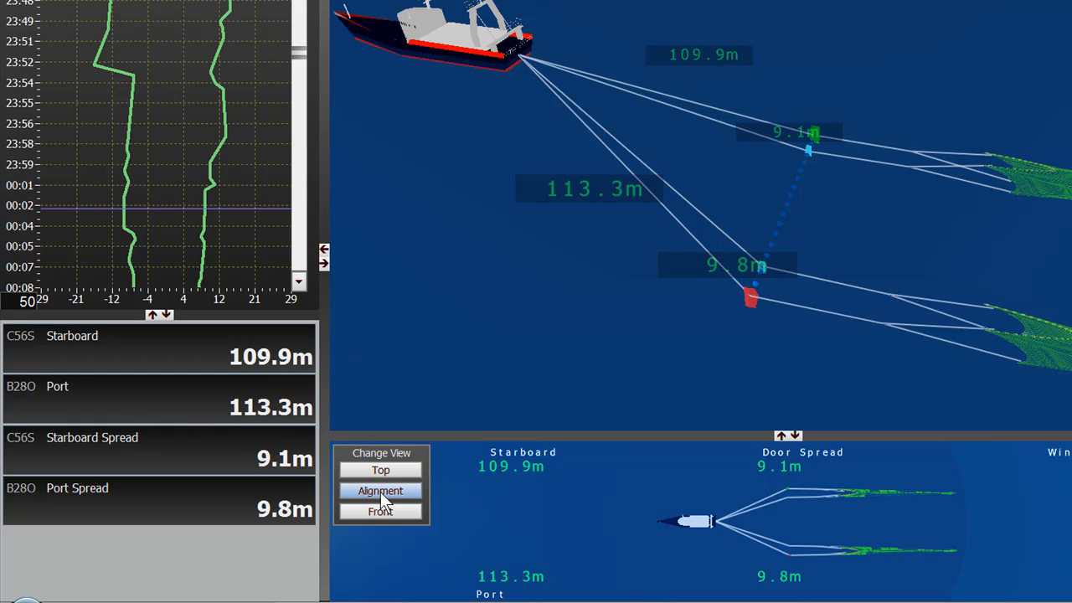
pyautogui.click(381, 511)
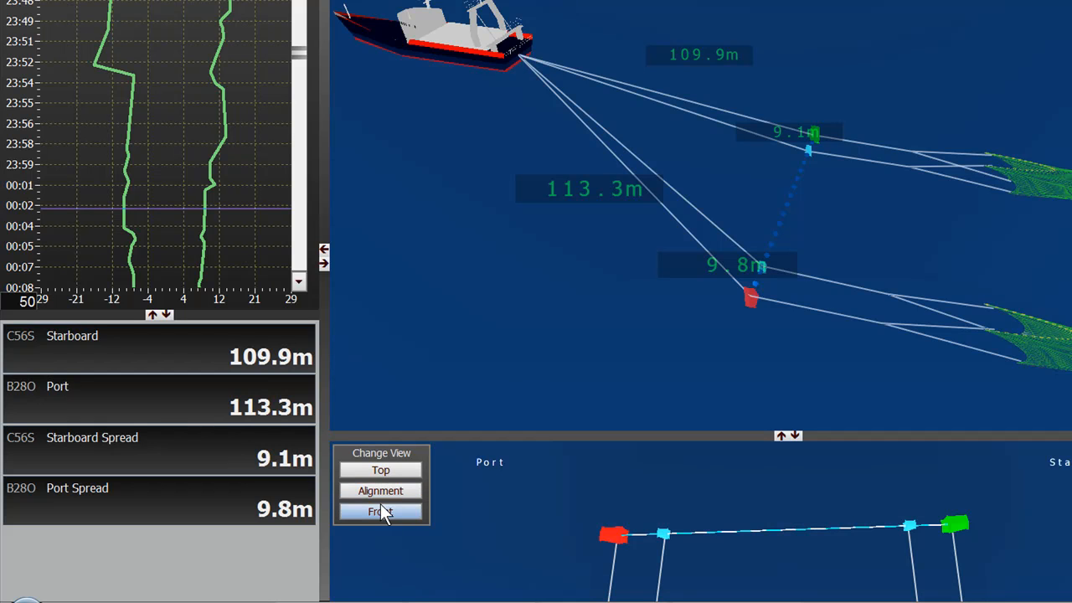
pyautogui.click(380, 512)
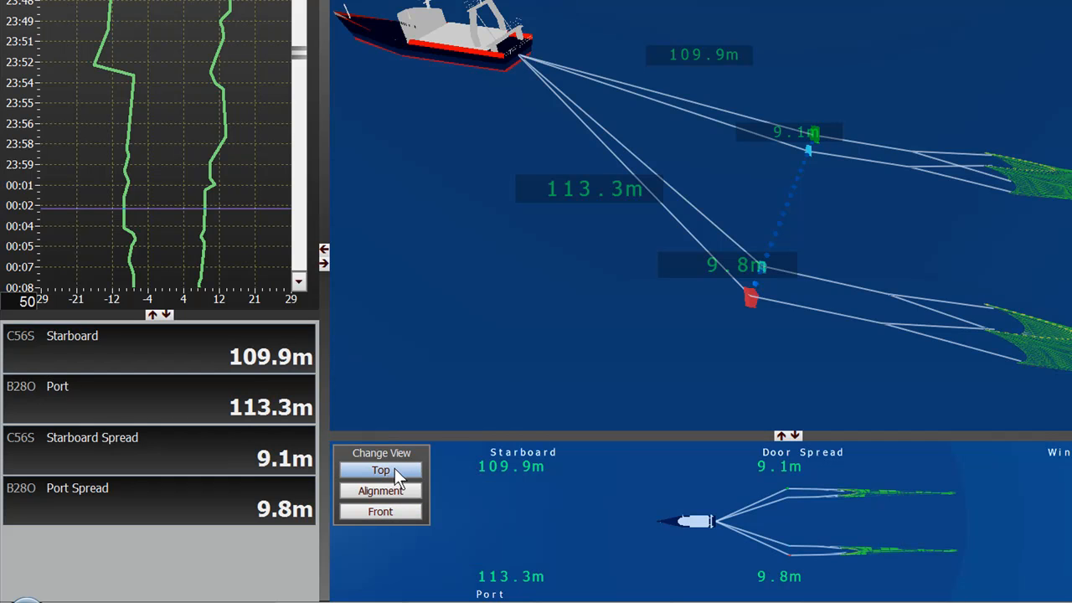
pyautogui.moveTo(407, 477)
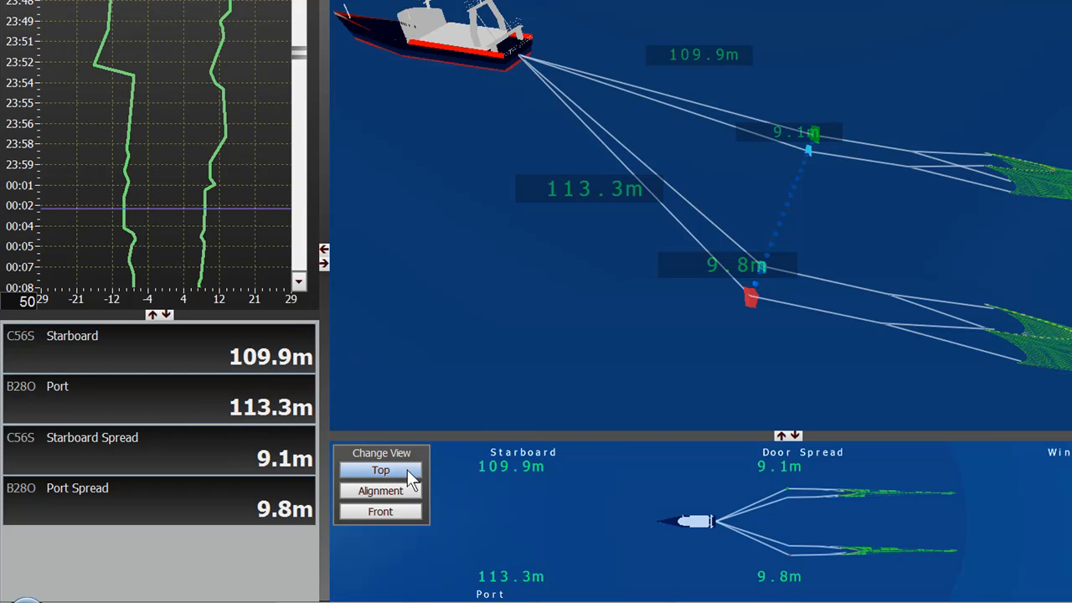
pyautogui.moveTo(544, 431)
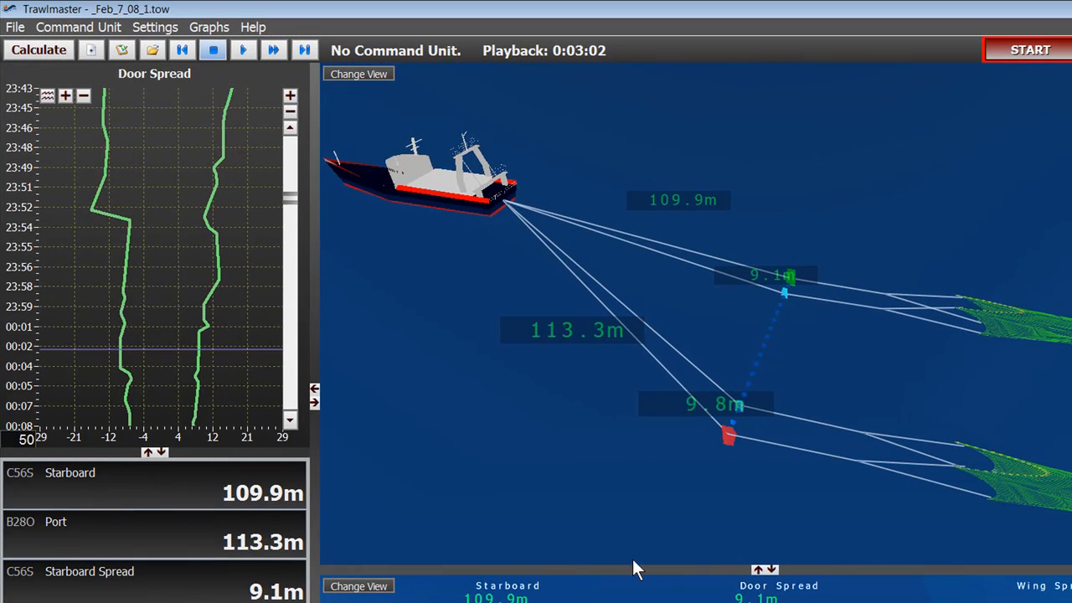
pyautogui.moveTo(561, 305)
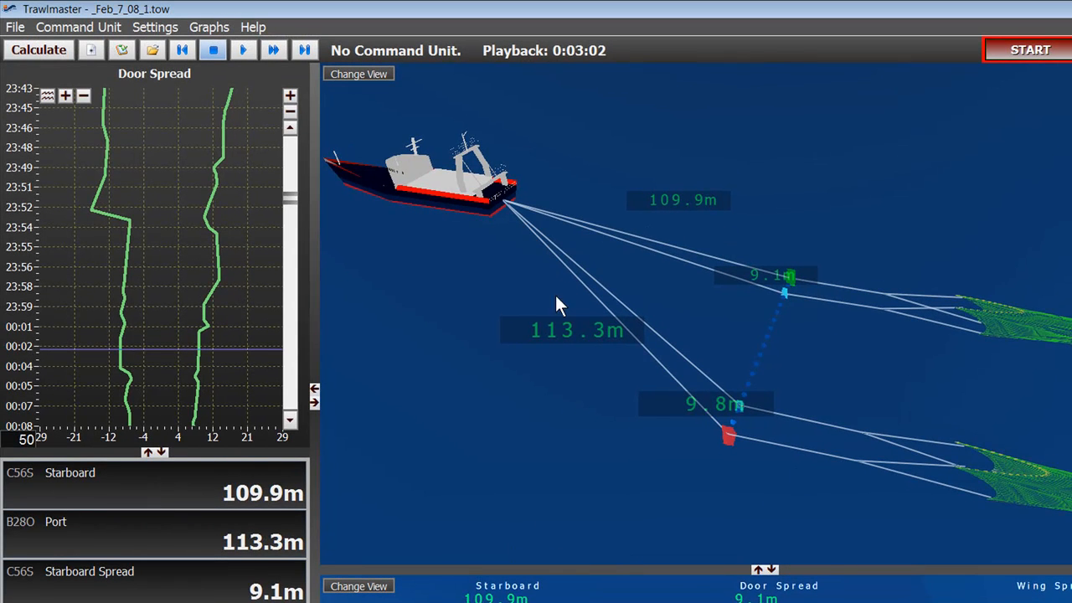
pyautogui.moveTo(599, 421)
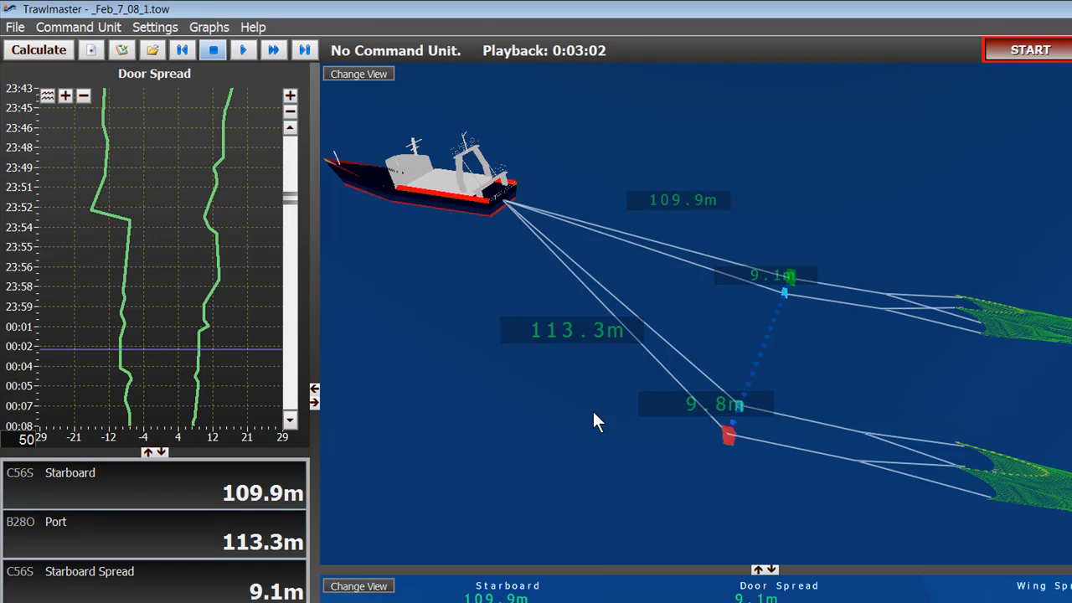
pyautogui.moveTo(778, 383)
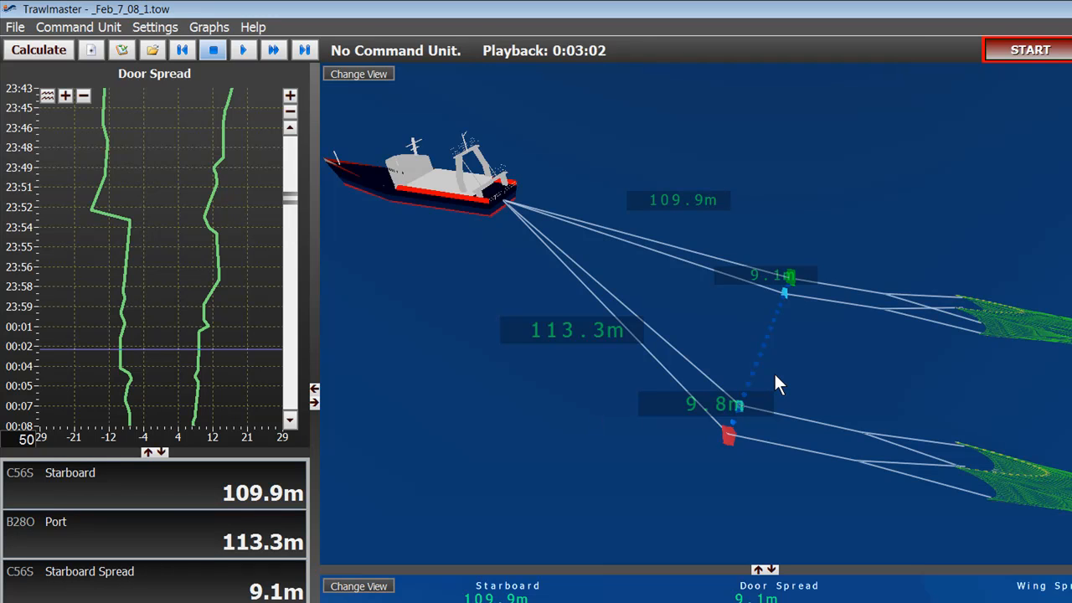